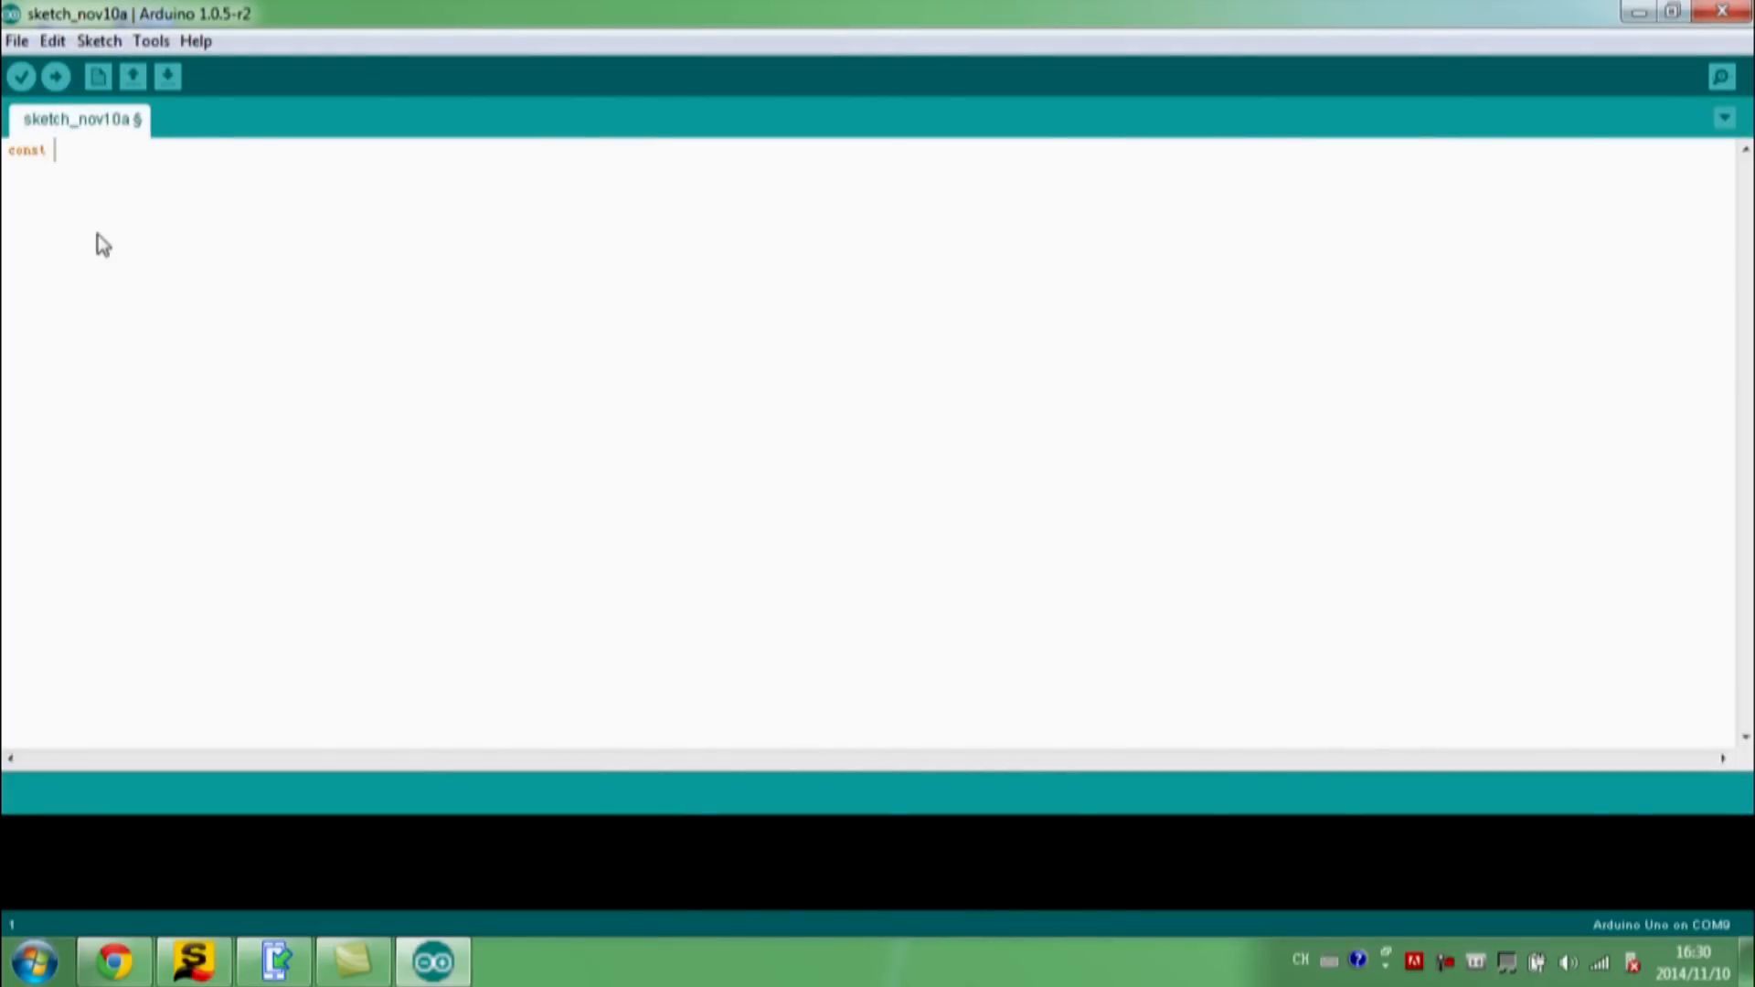
# Step: Declare const int keyPin = 12 and ledPin = 9, with setup() using pinMode INPUT and OUTPUT
pyautogui.write('int keyPin = 12;')
pyautogui.write('const int ledPin')
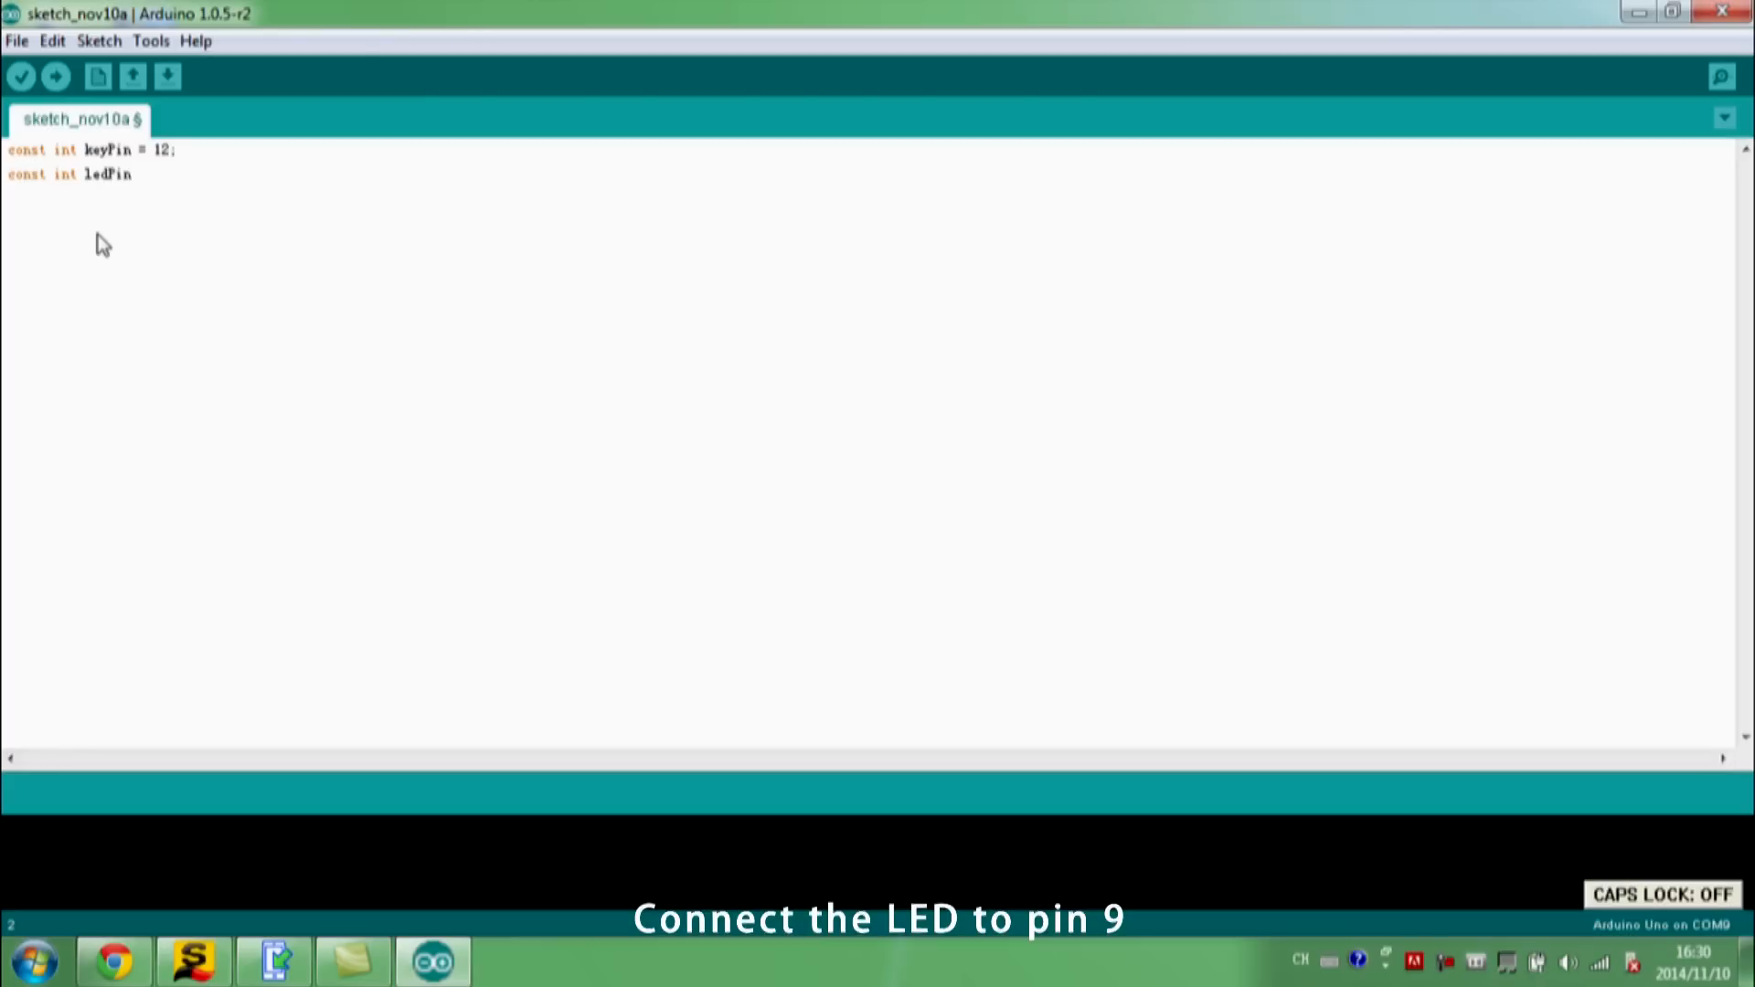
pyautogui.write('= 9;')
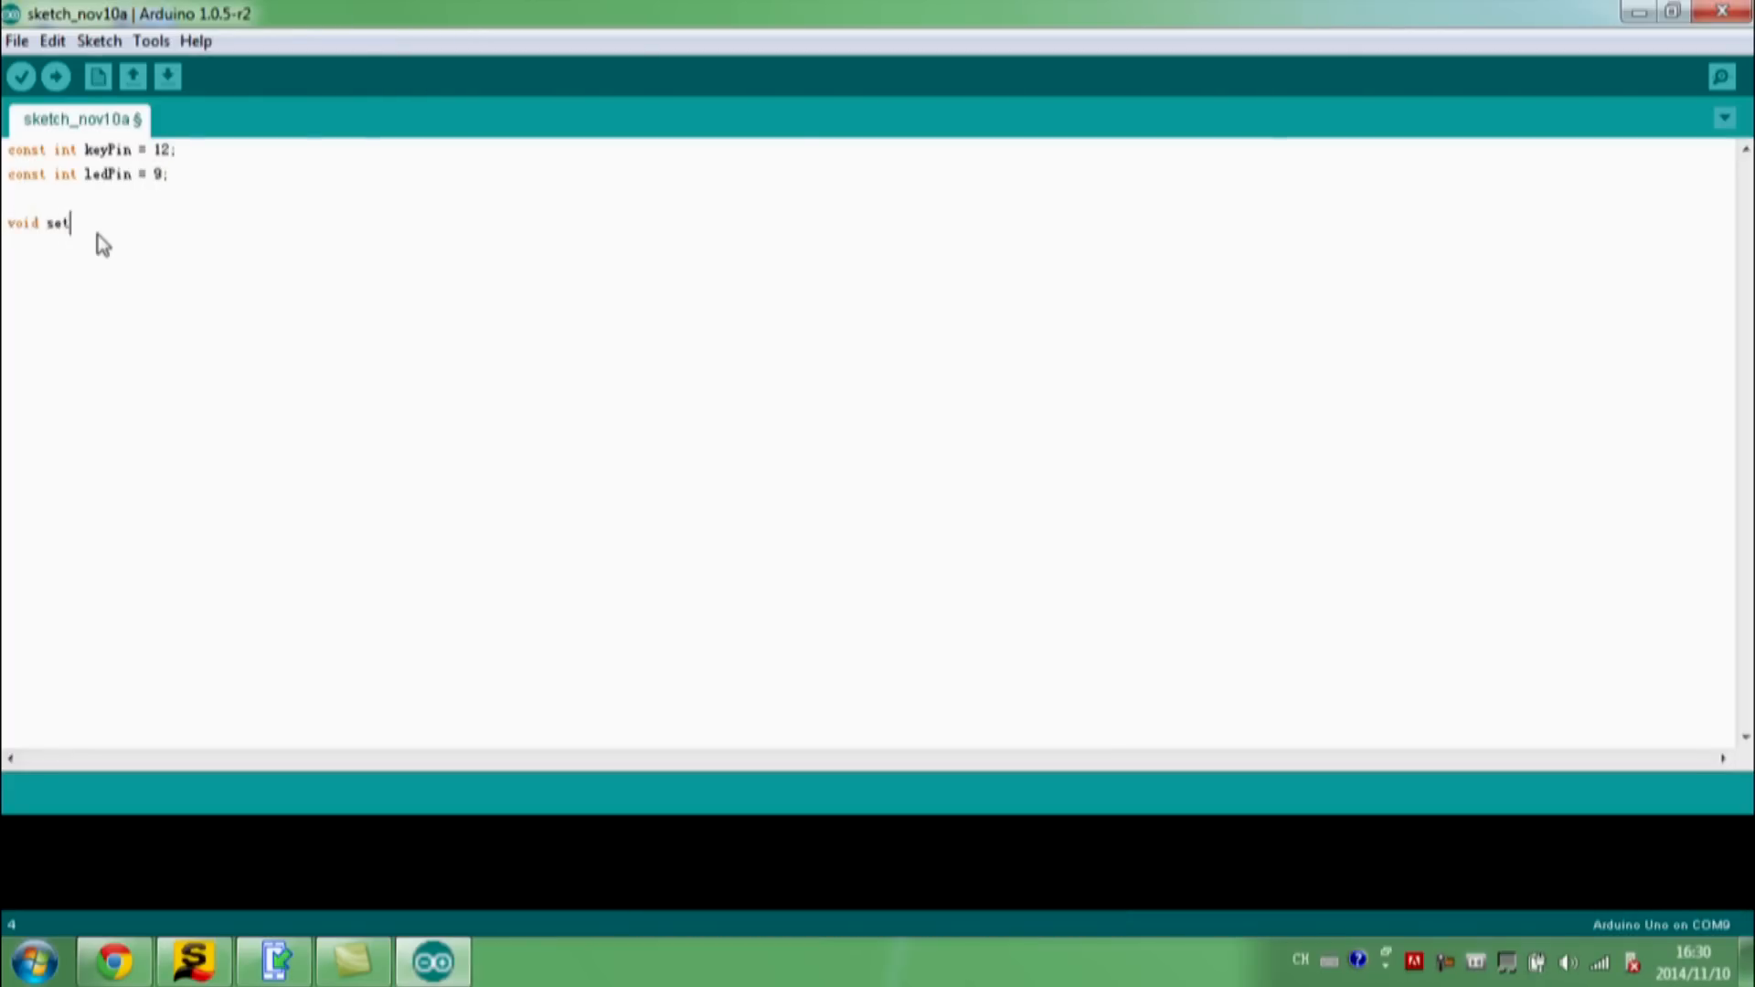
pyautogui.write('up()')
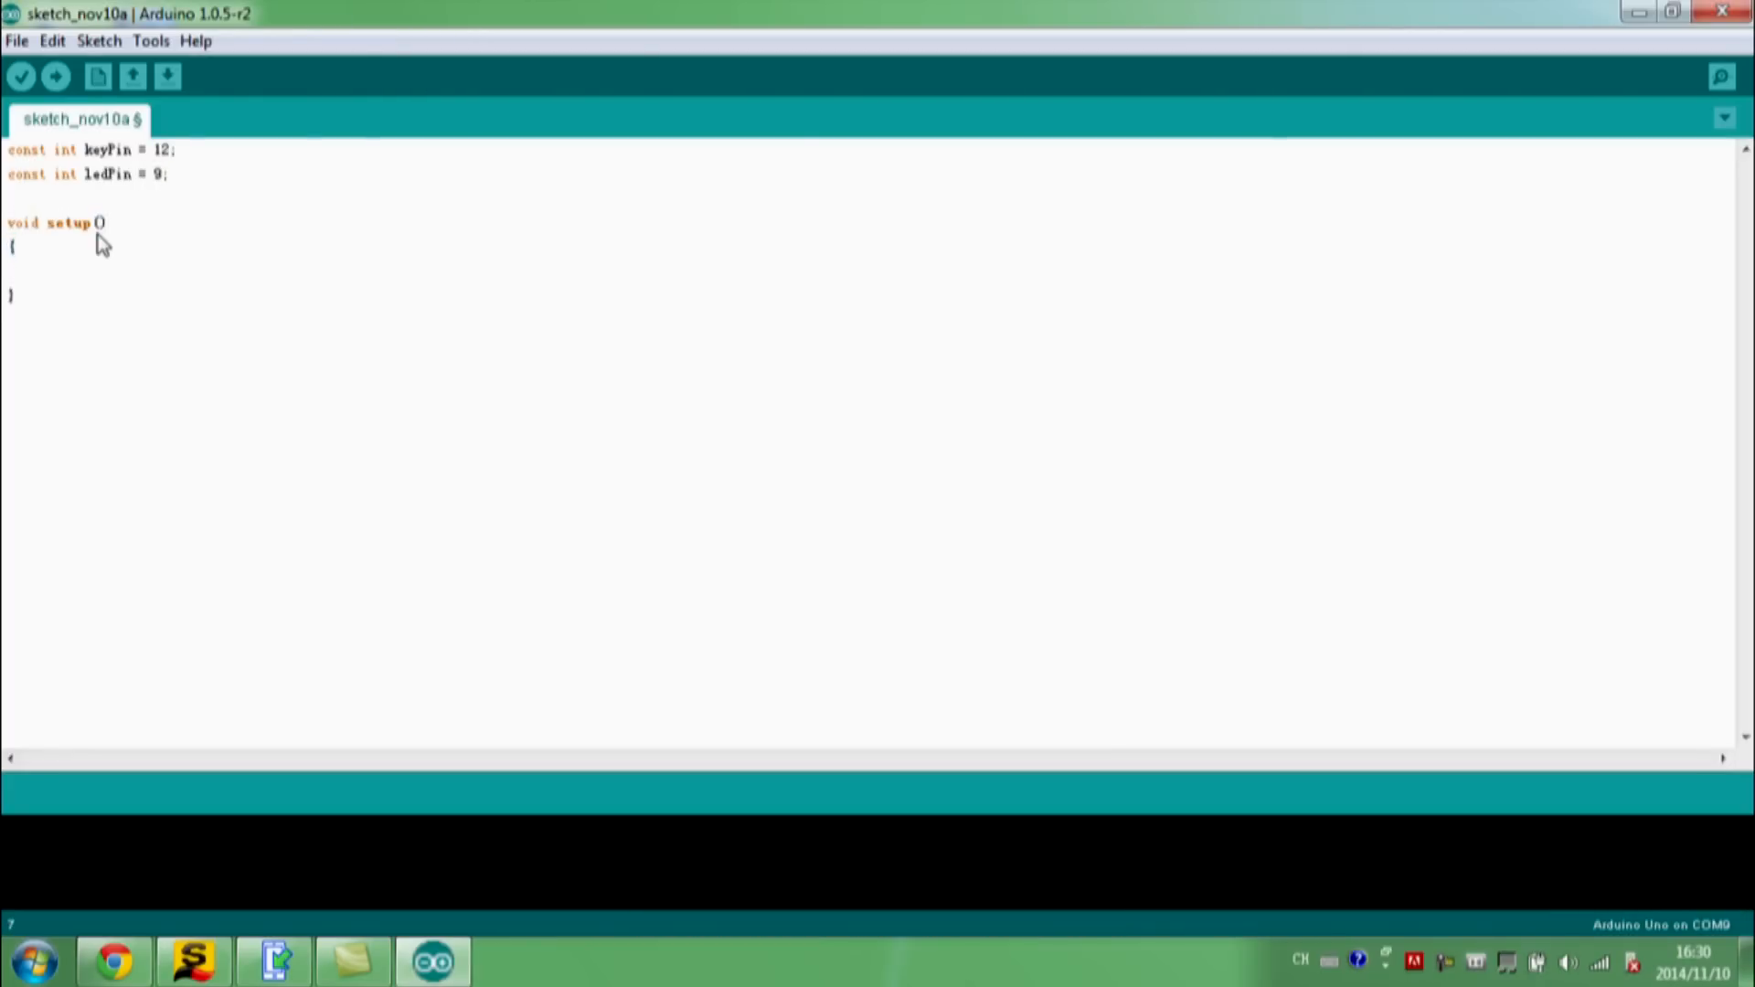
pyautogui.write('pinMode(keyPin, INPUT);')
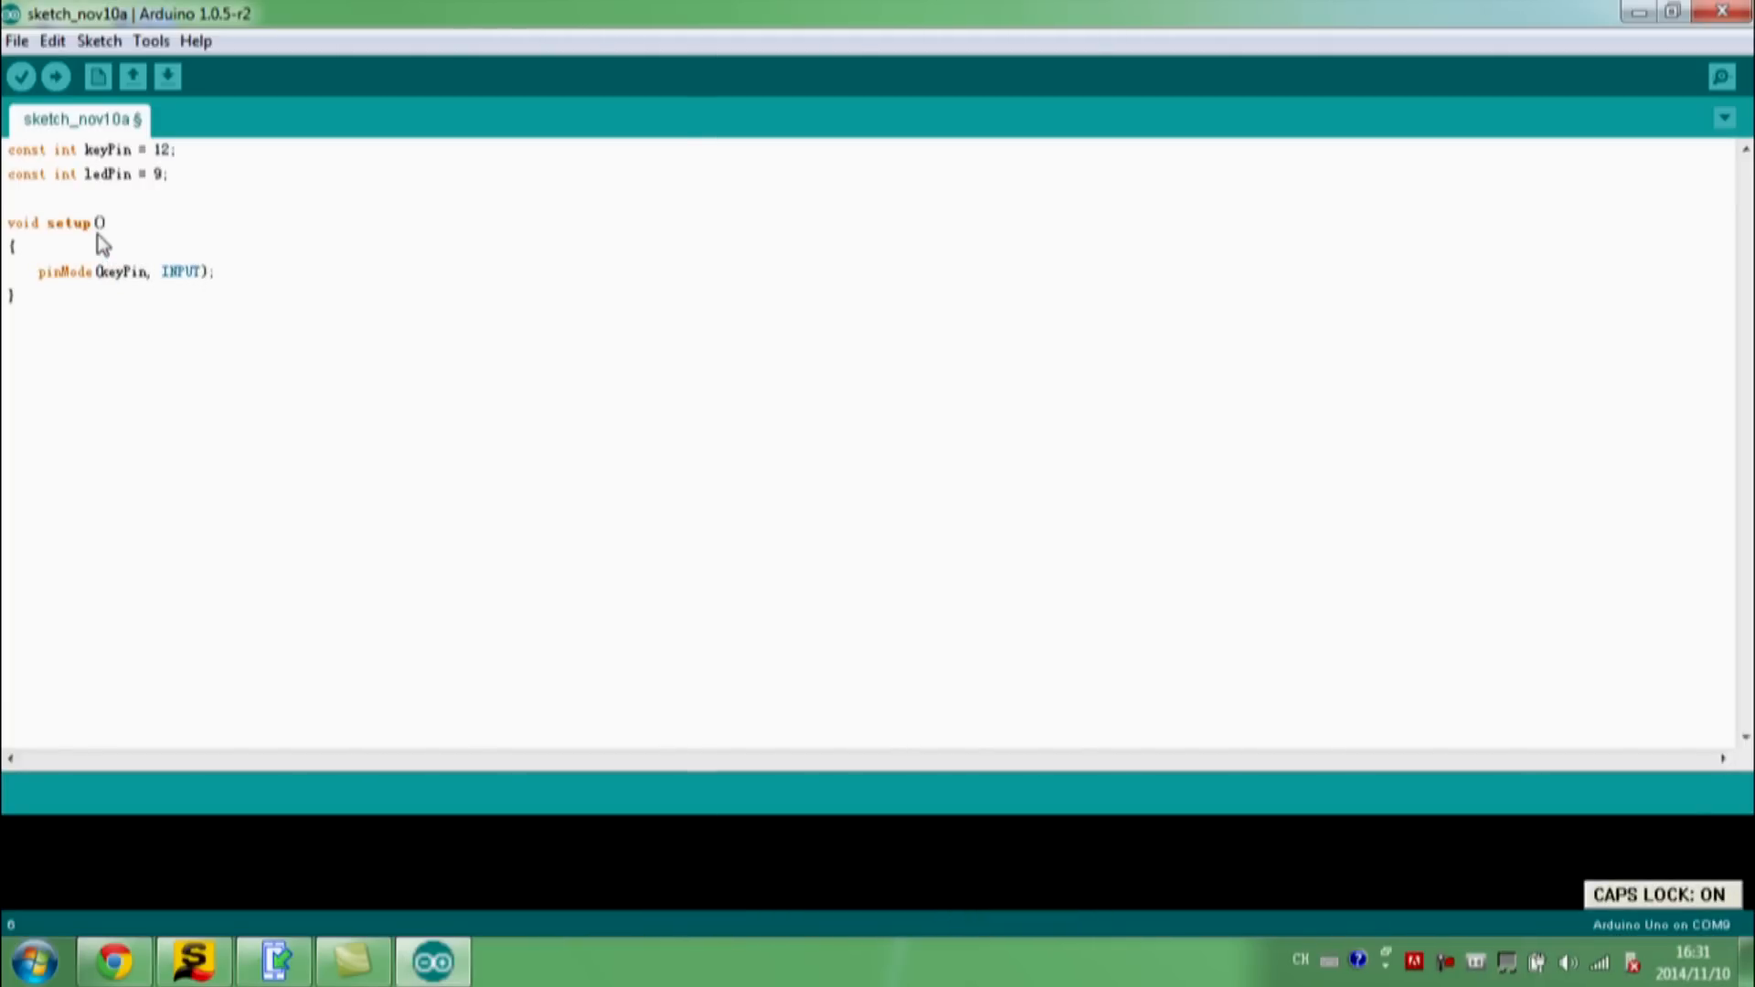
pyautogui.write('pinMode();')
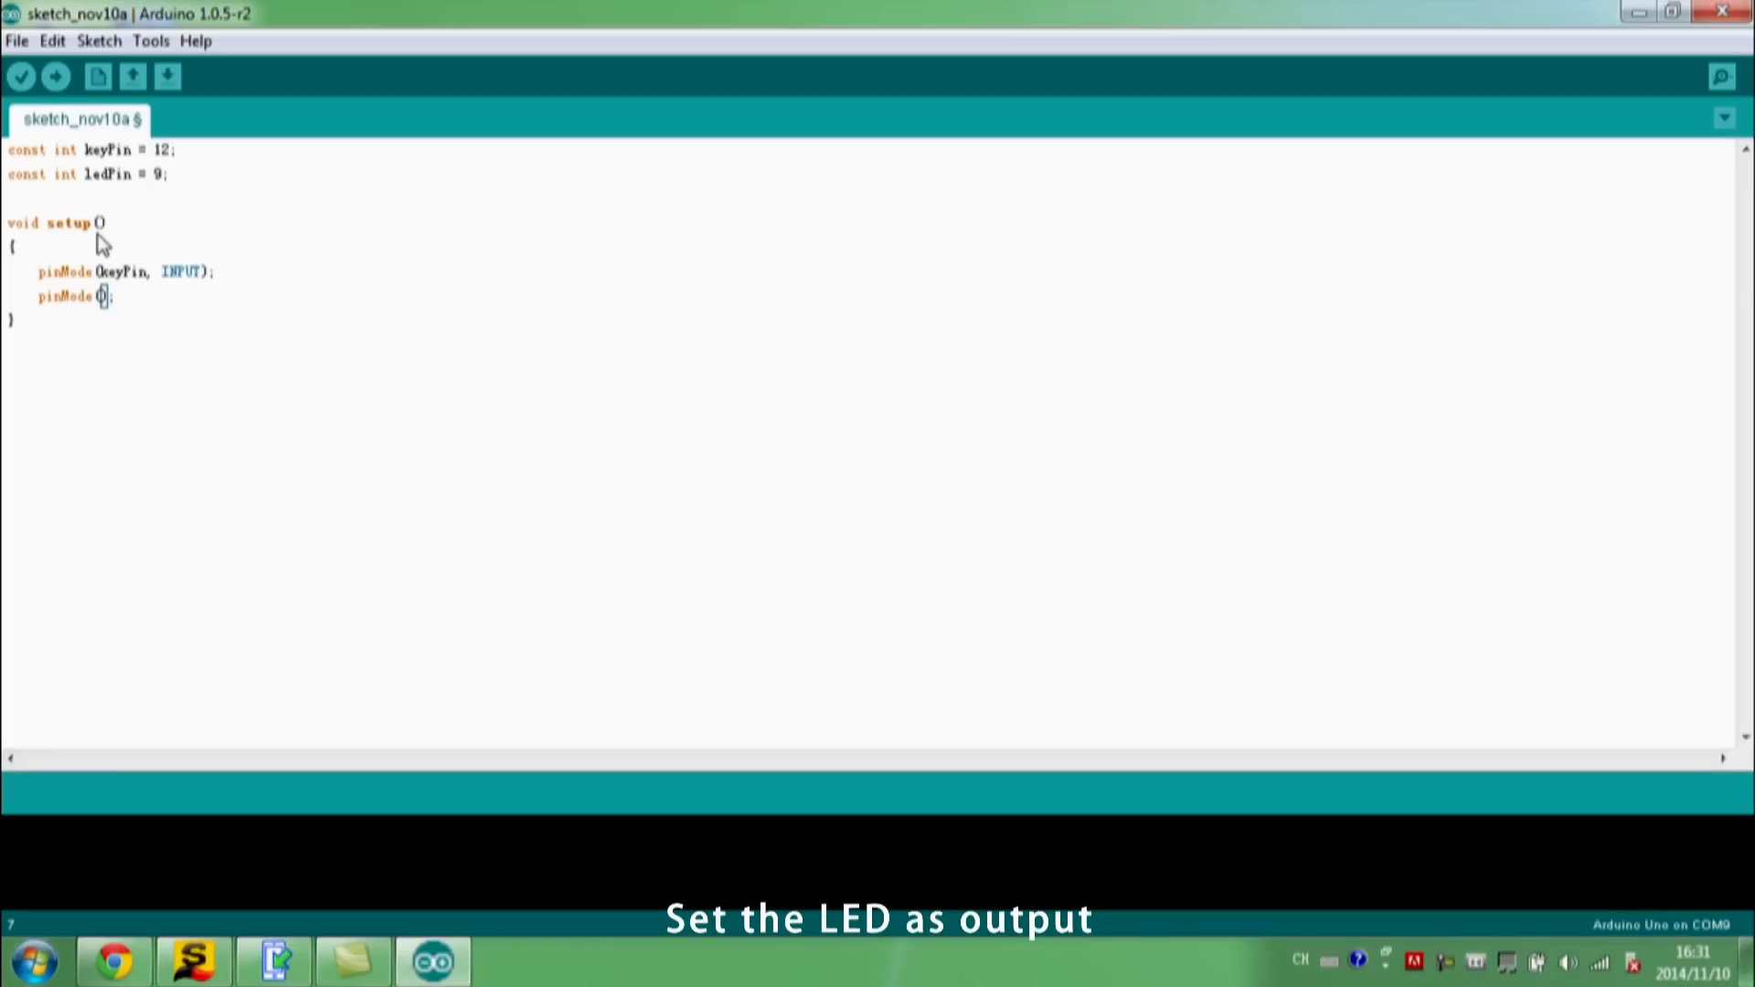
pyautogui.write('ledPin, OUTPUT')
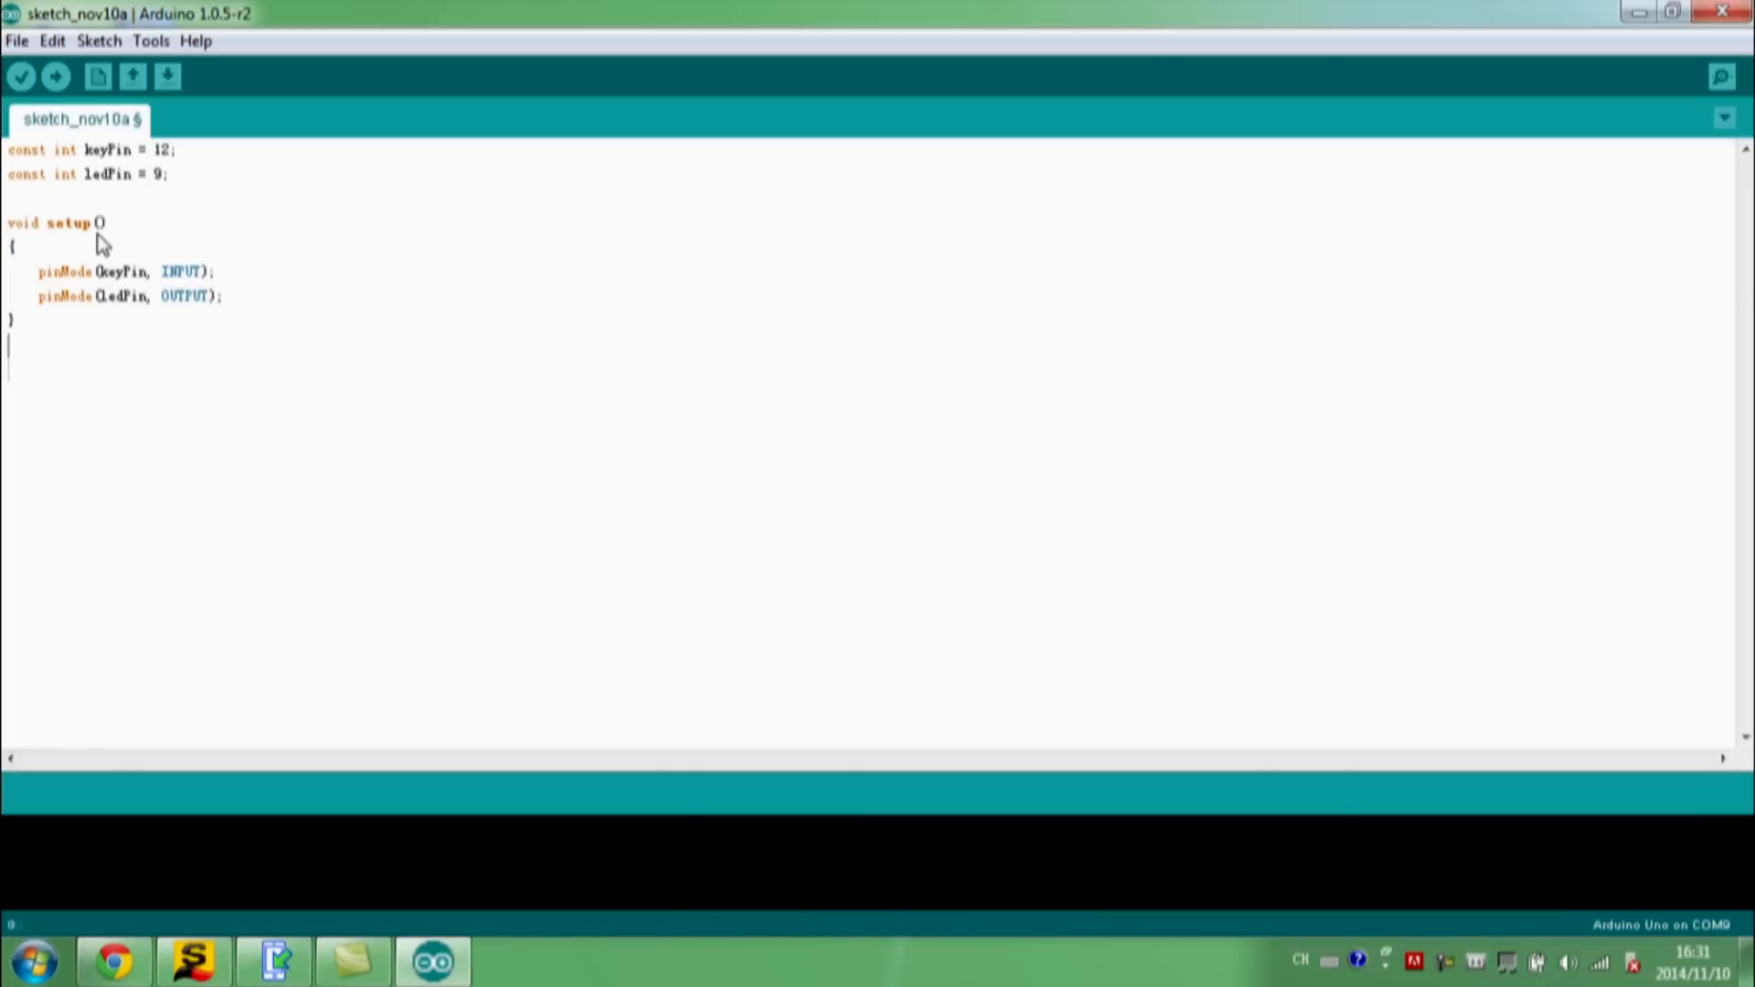
pyautogui.write('void loop (')
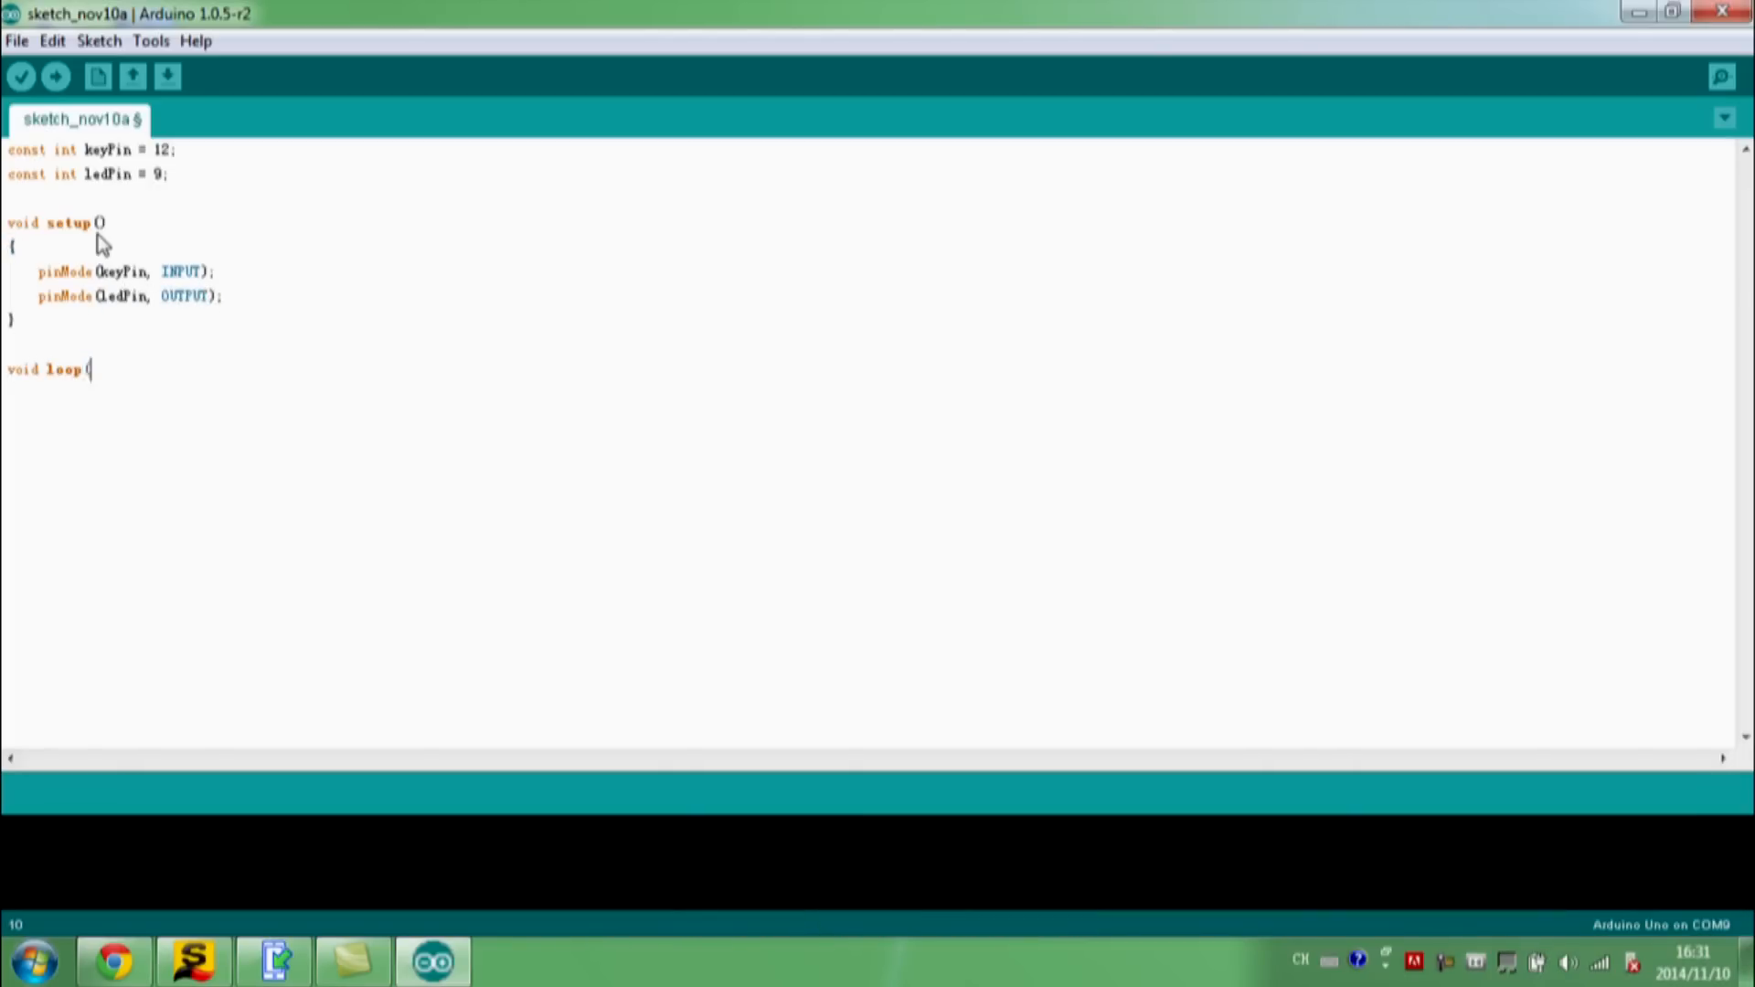
# Step: Write if digitalRead(keyPin) == HIGH, digitalWrite(ledPin, HIGH), else digitalWrite(ledPin, LOW)
pyautogui.write(')')
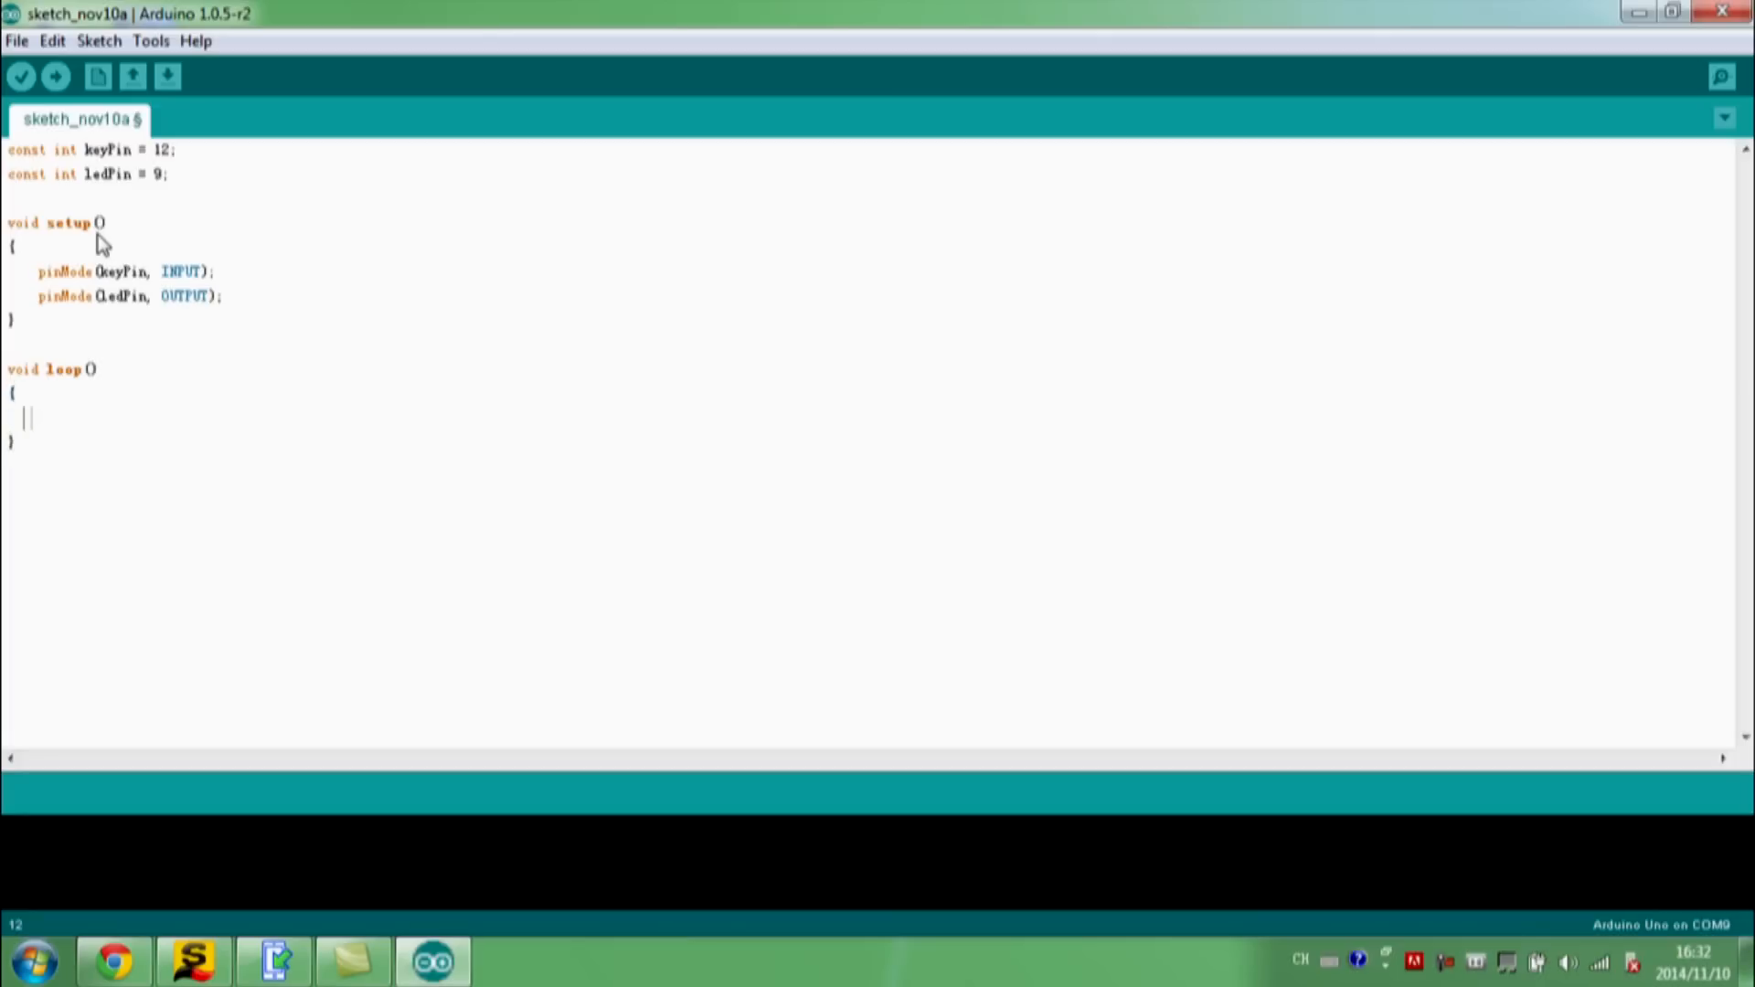
pyautogui.write('if')
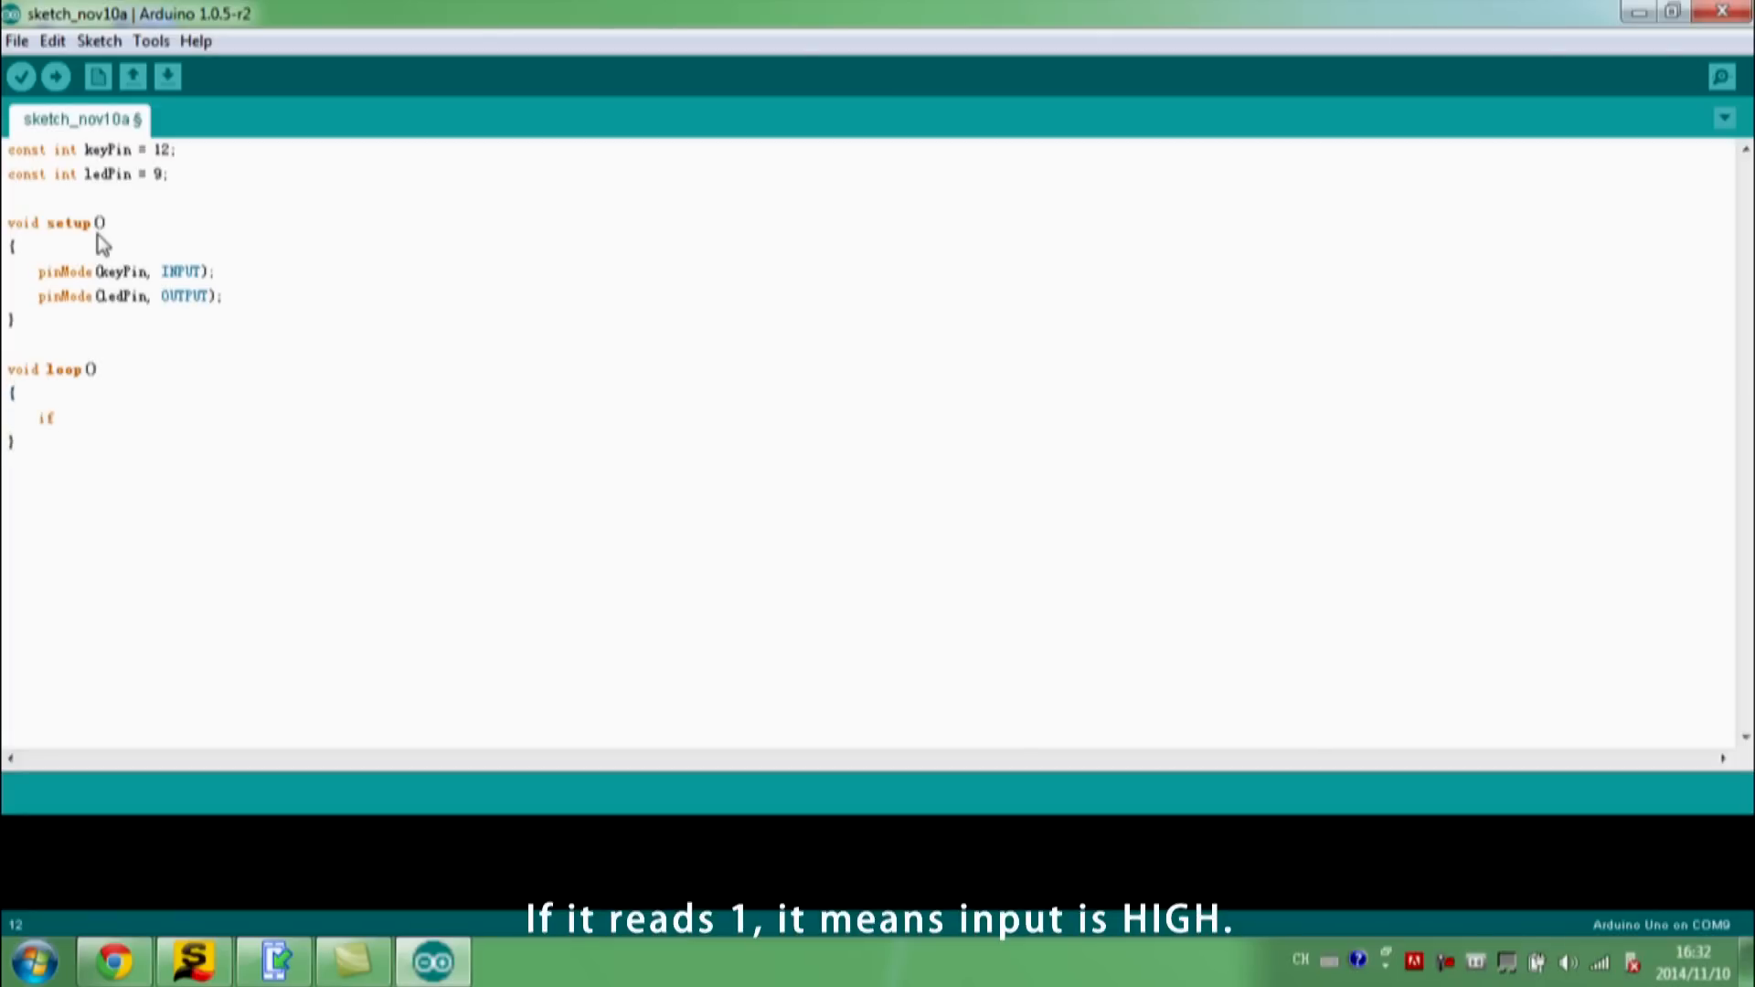
pyautogui.write('(dig')
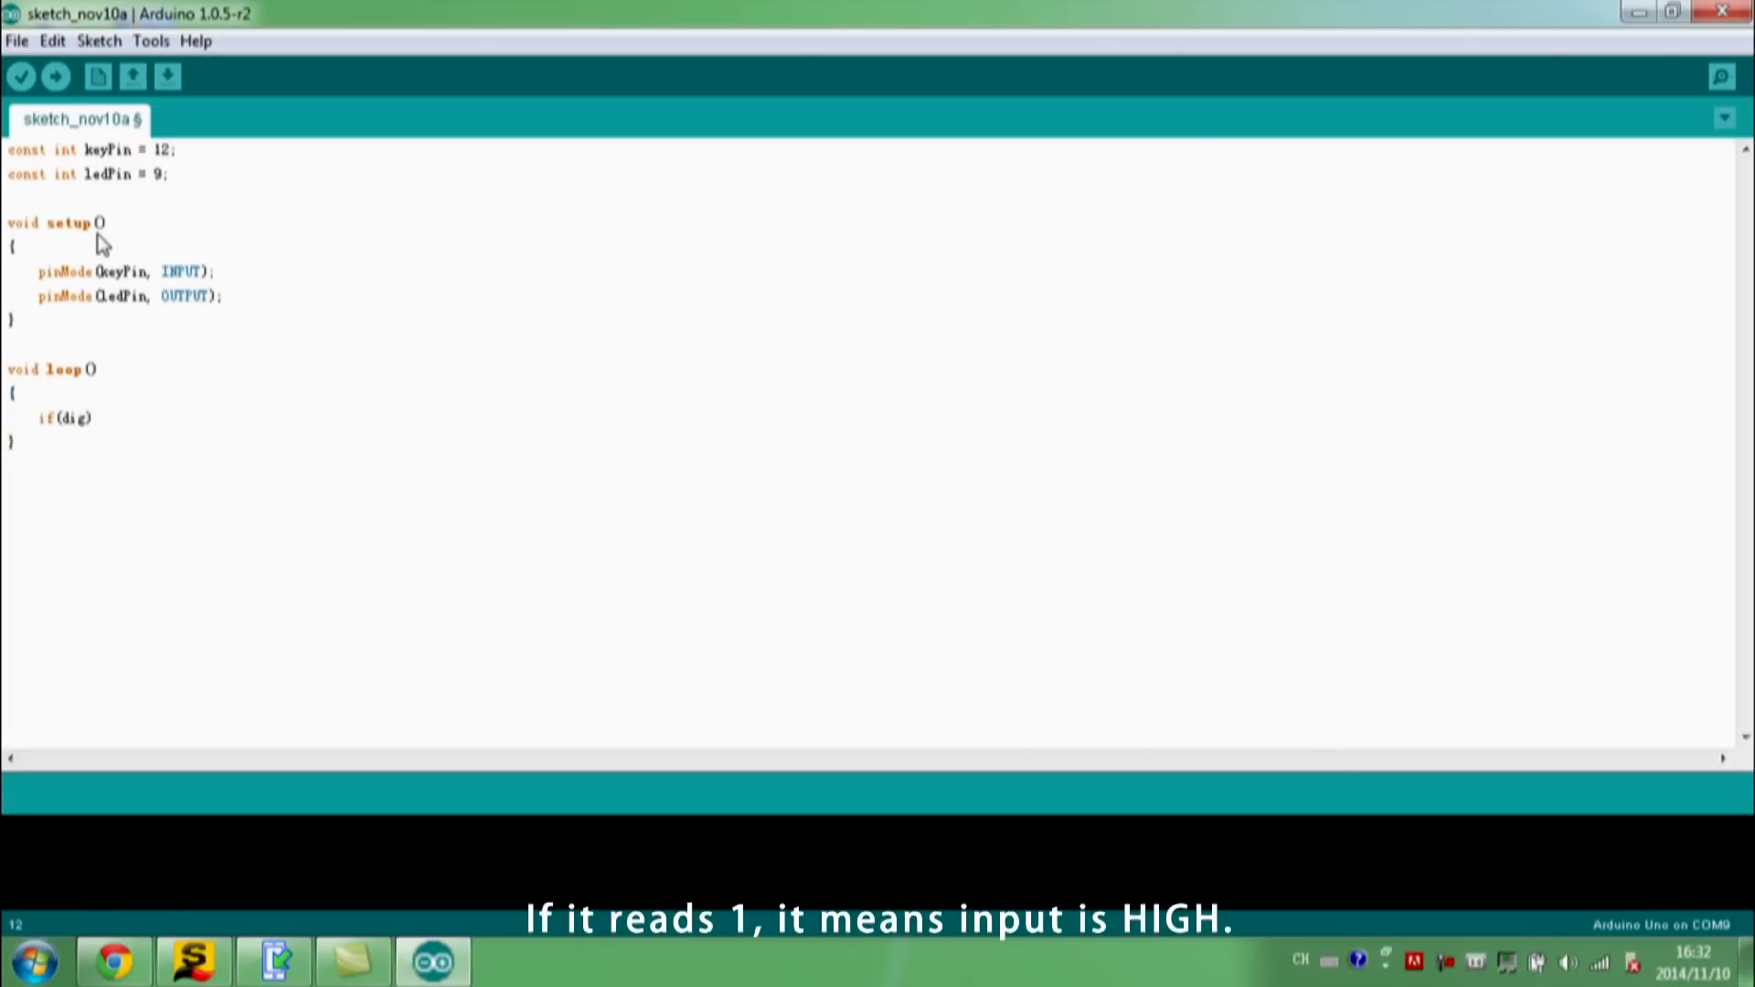
pyautogui.write('italRead(keyPin')
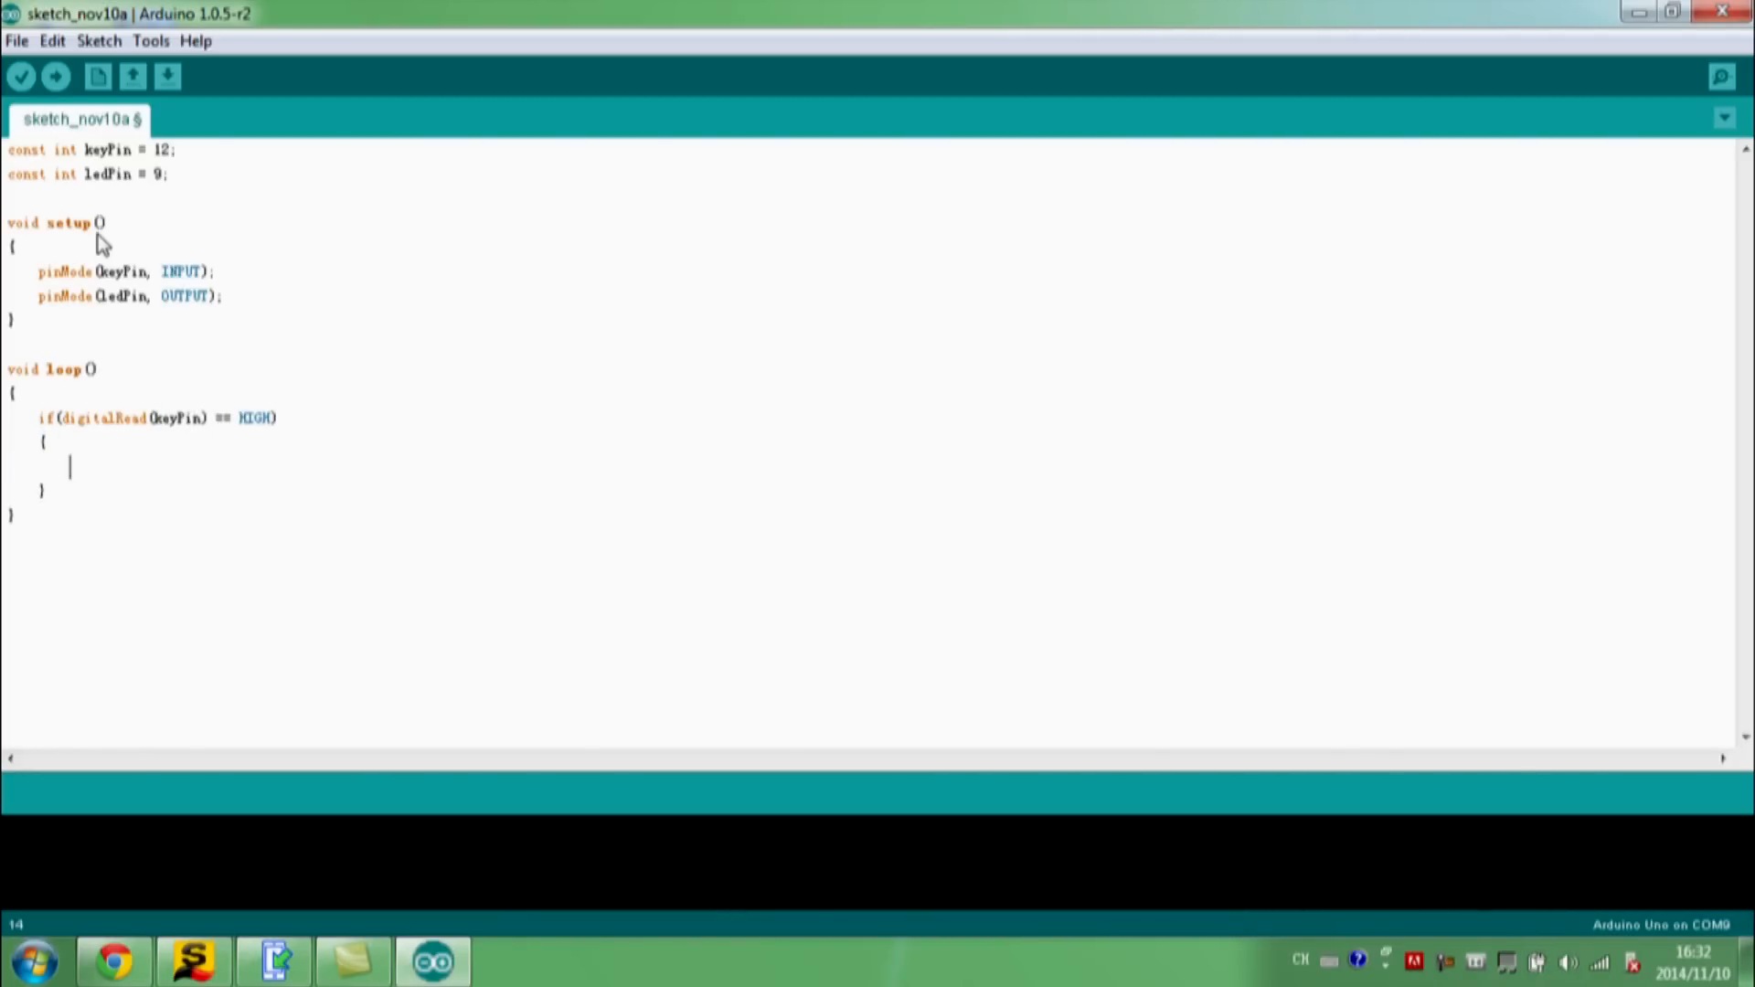
pyautogui.write('digitalW')
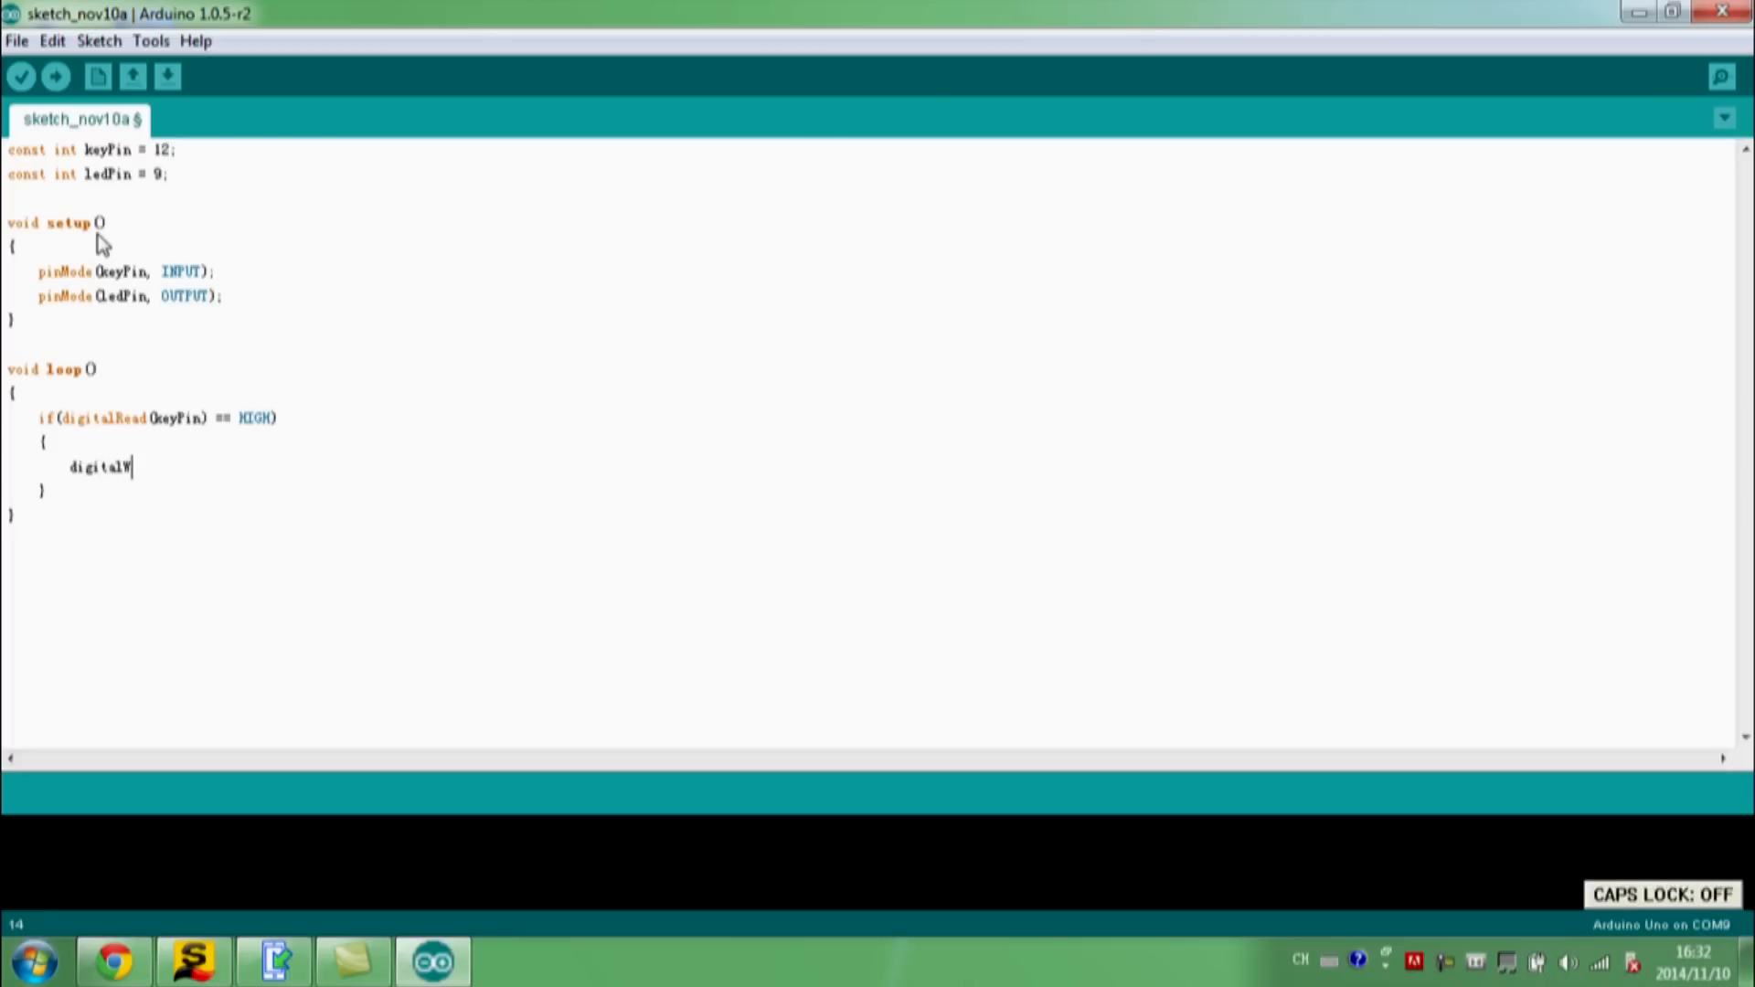
pyautogui.write('rite(le);')
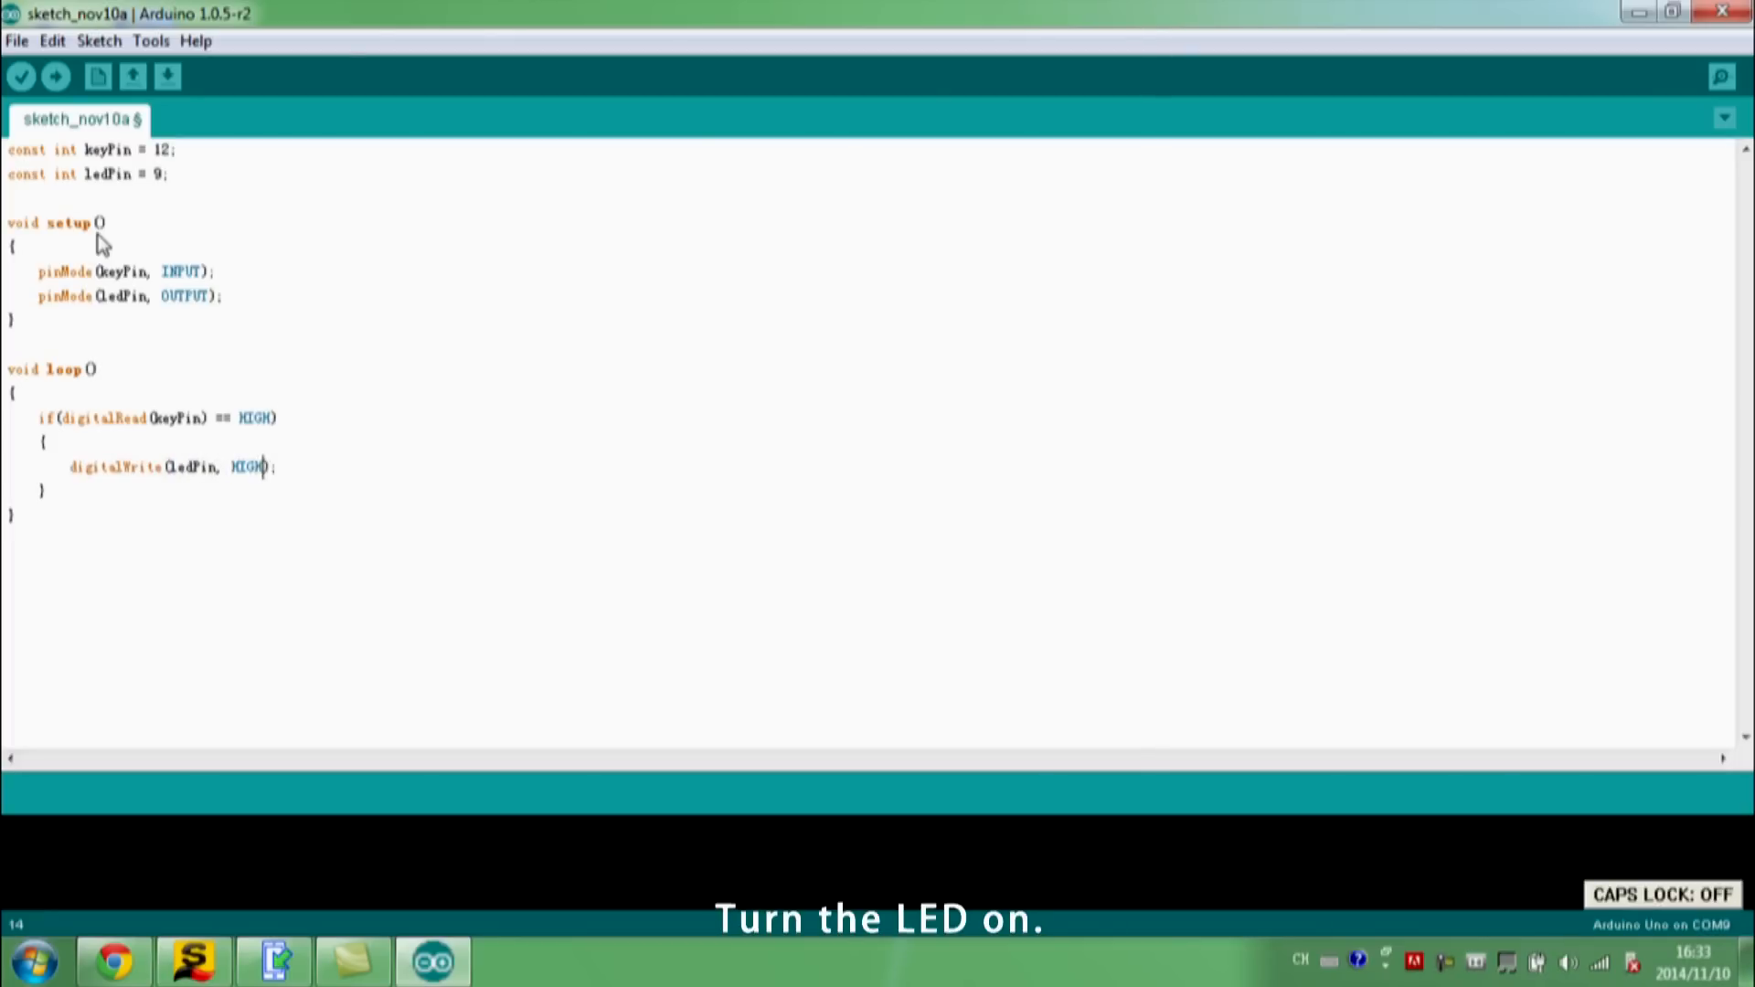
pyautogui.write('else')
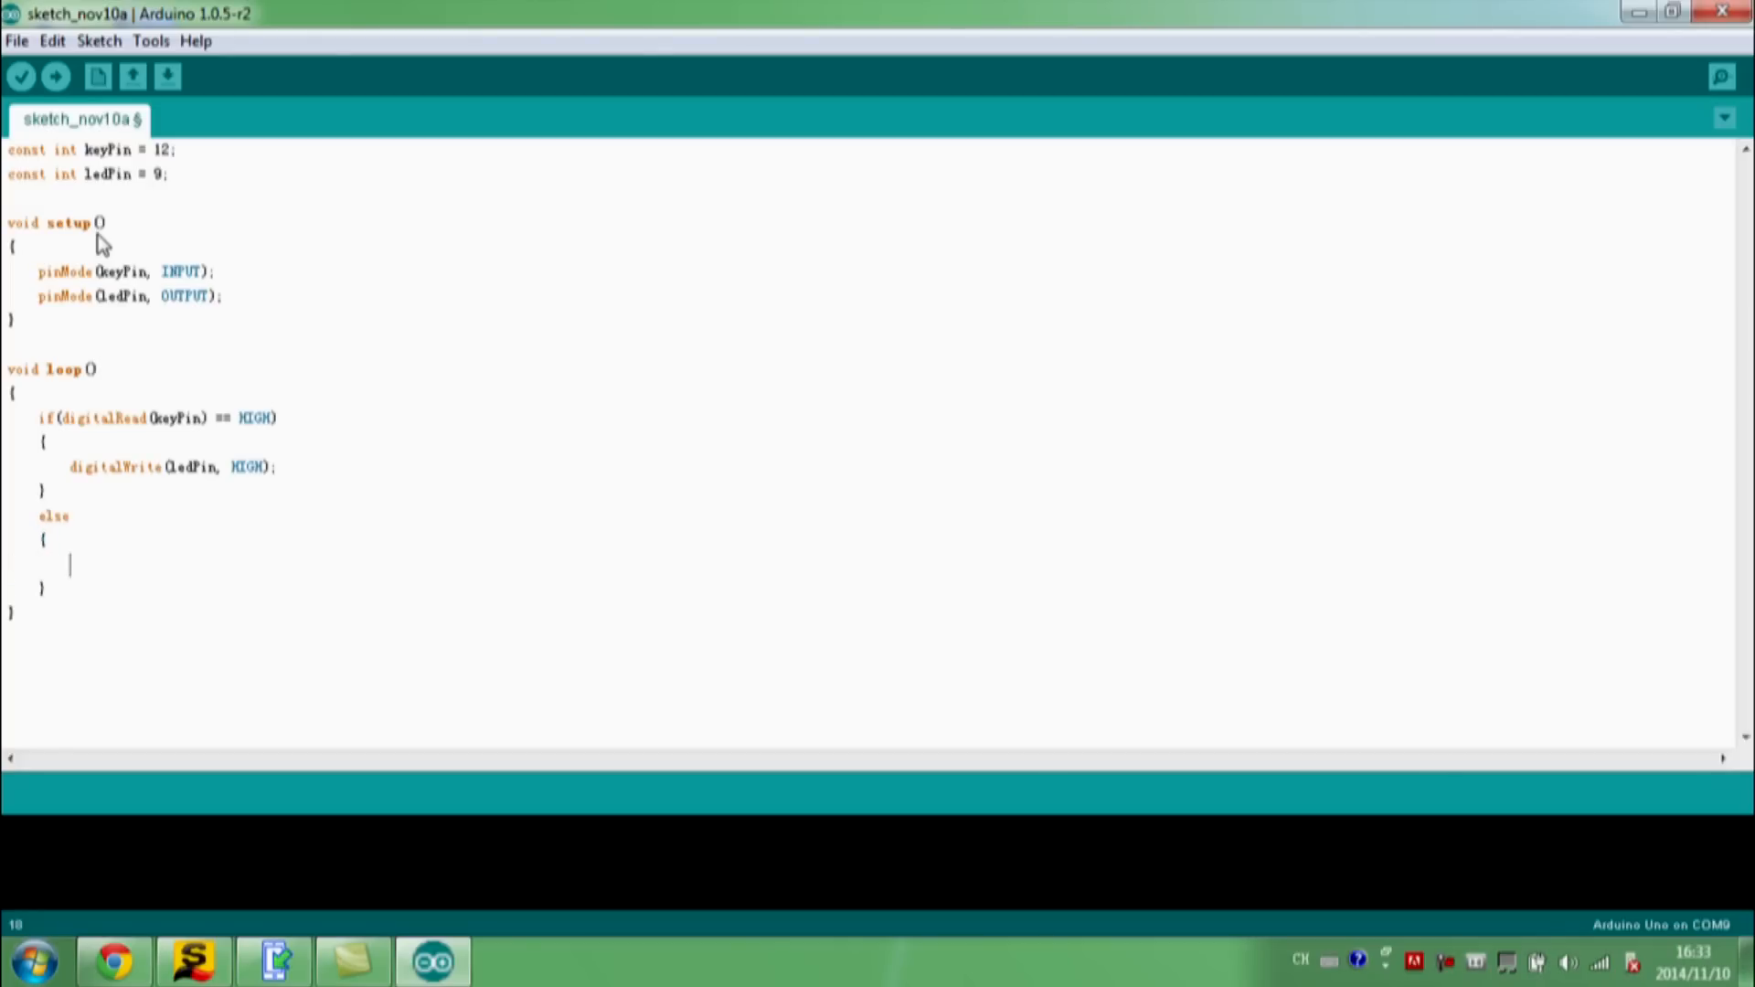
pyautogui.write('digitalWrite')
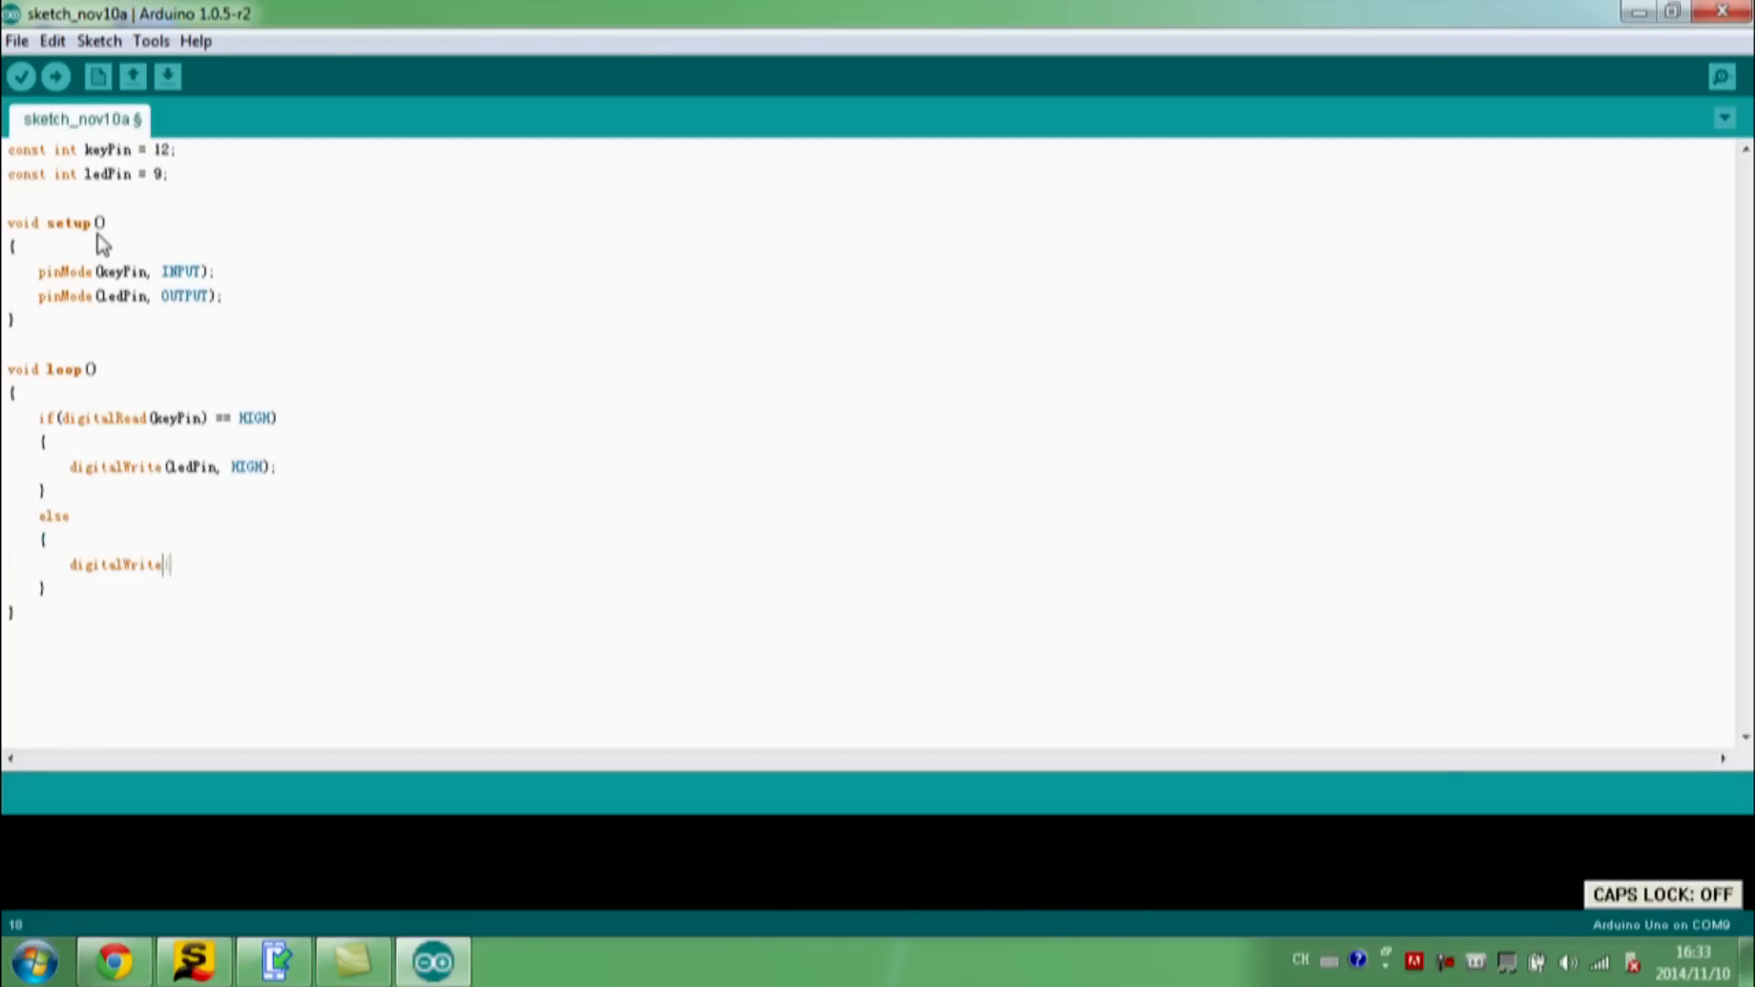
pyautogui.write('(ledPin, );')
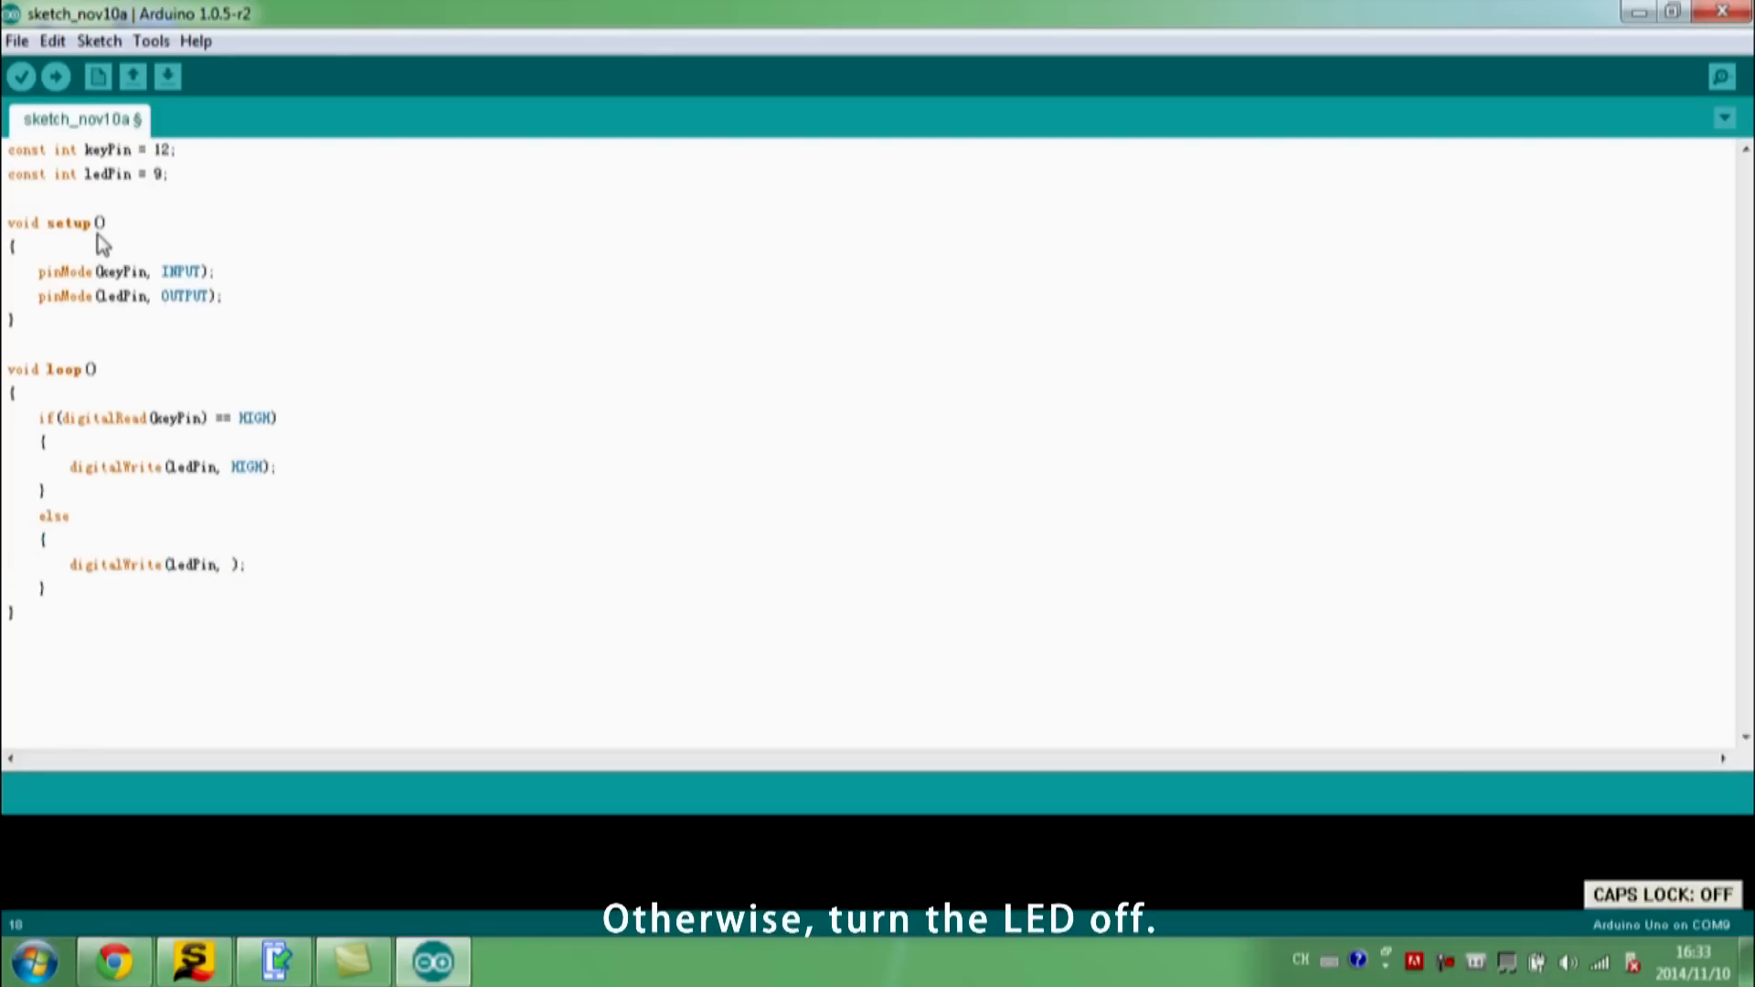
pyautogui.write('LOW')
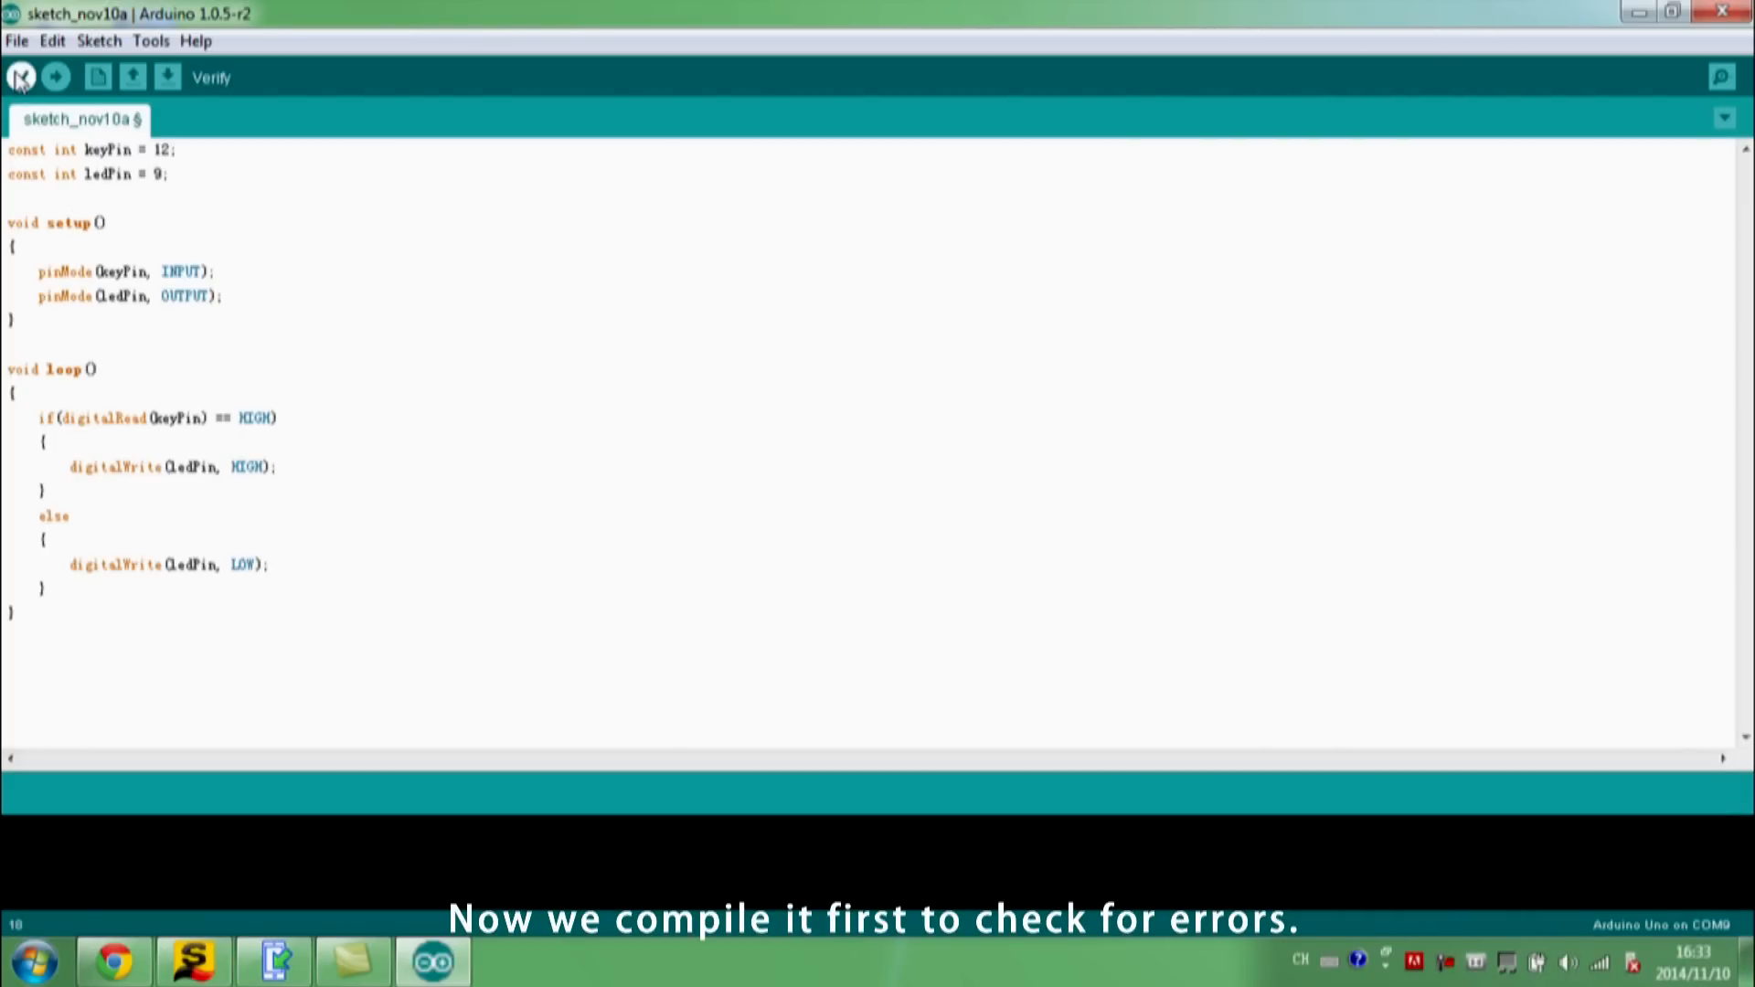
# Step: Verify the sketch, then upload it to the USB-connected board
pyautogui.click(20, 75)
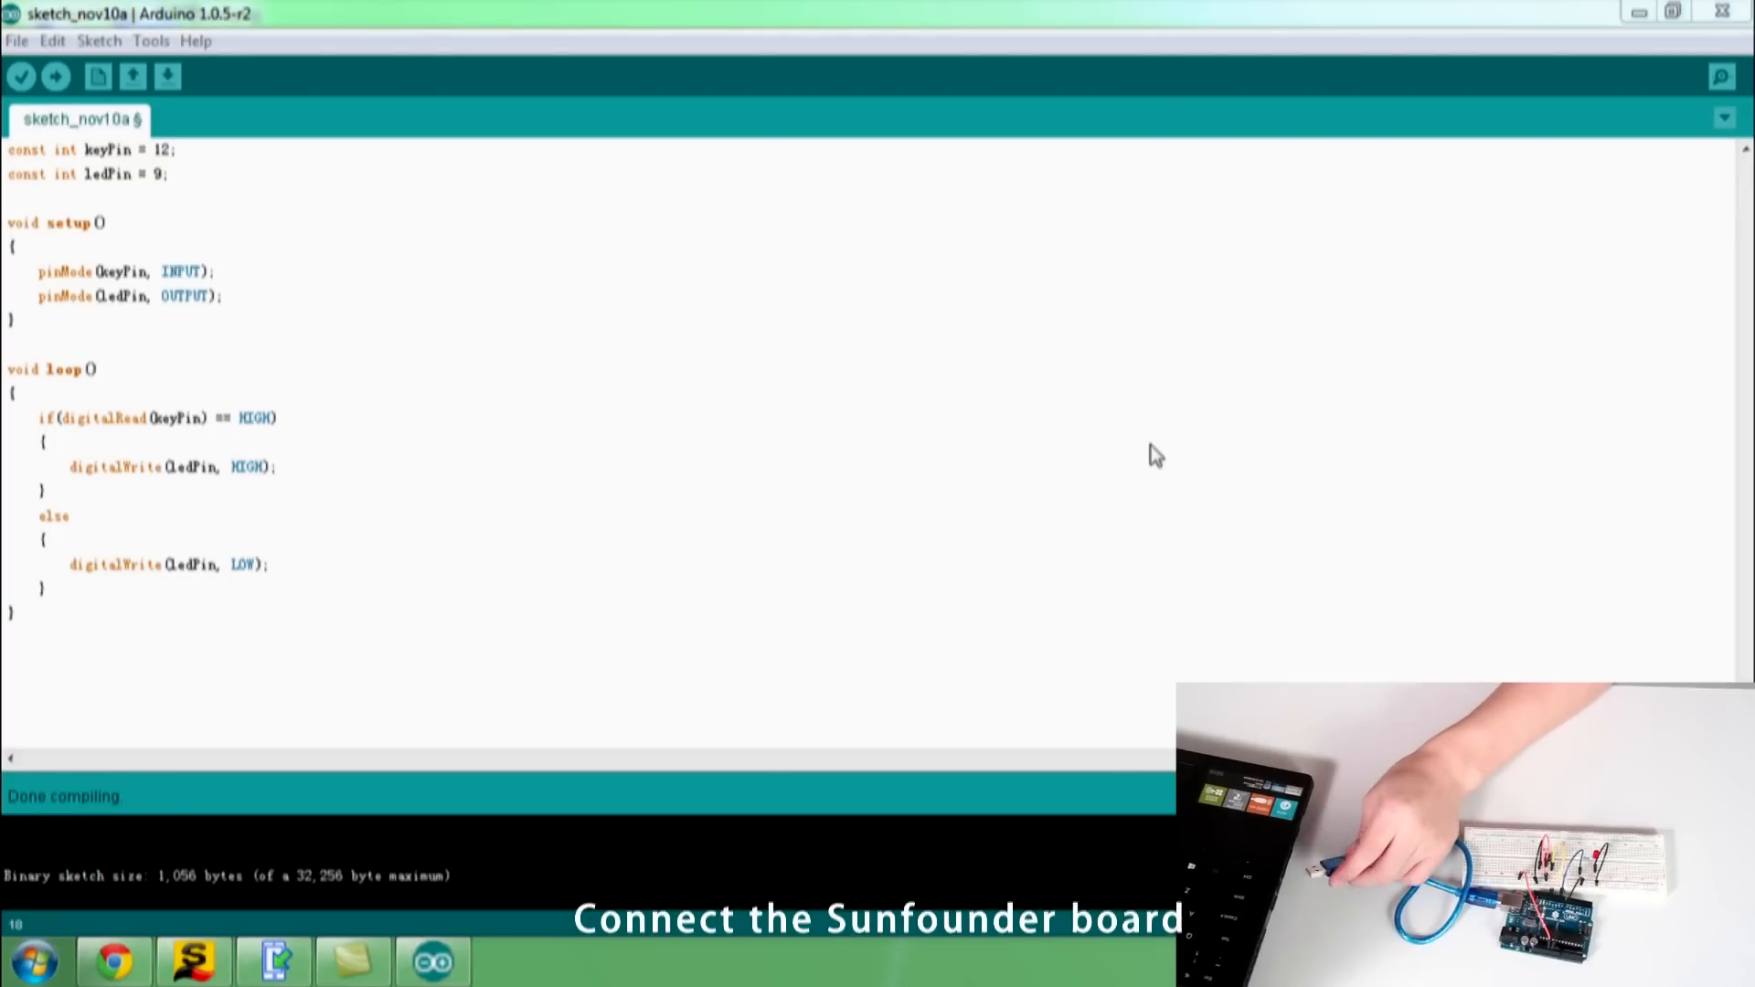
pyautogui.moveTo(253, 246)
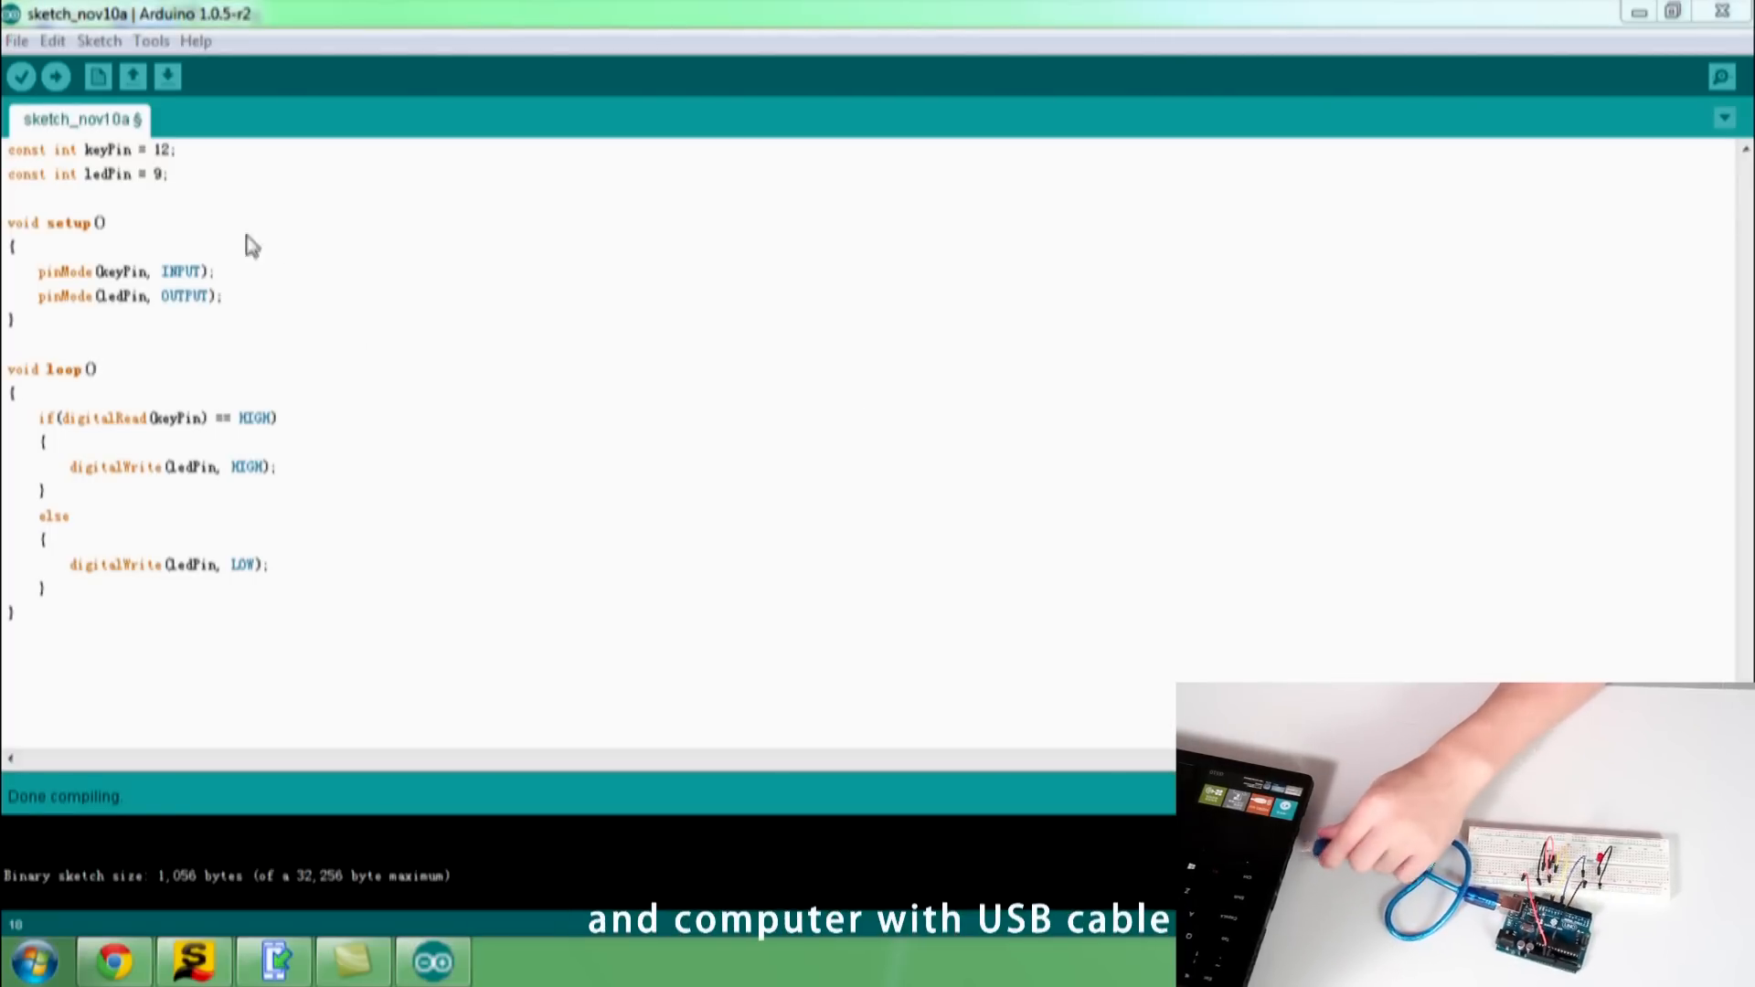
pyautogui.click(55, 76)
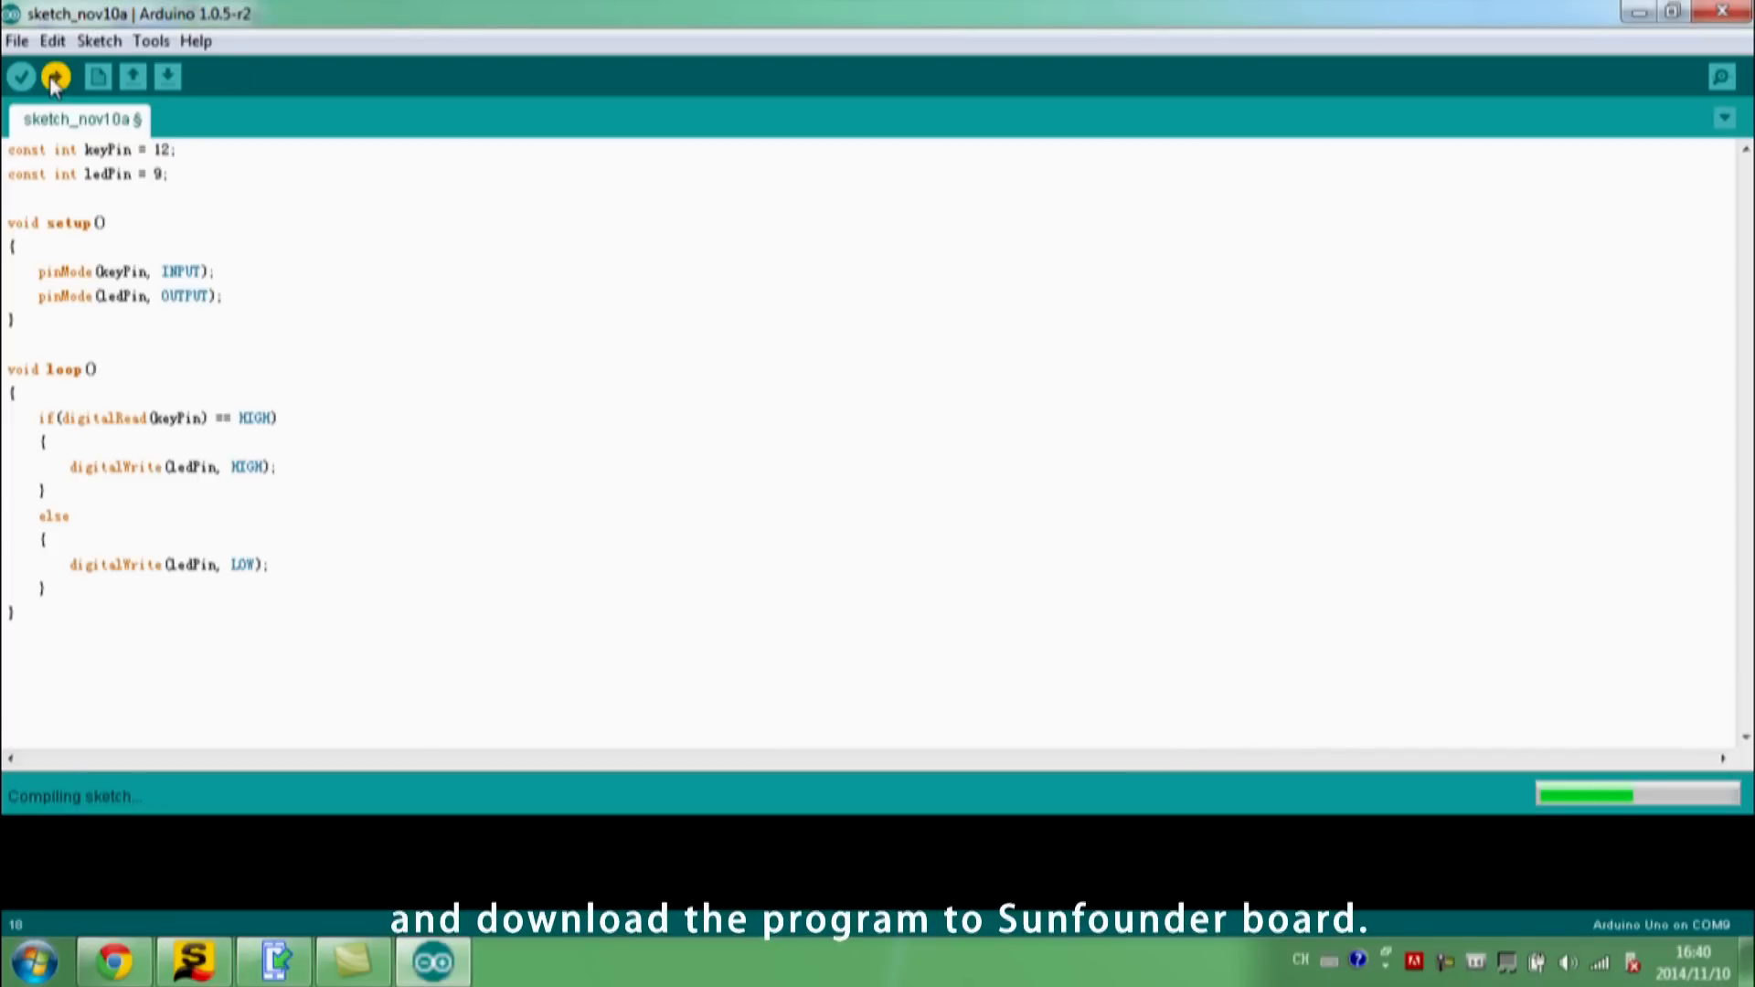